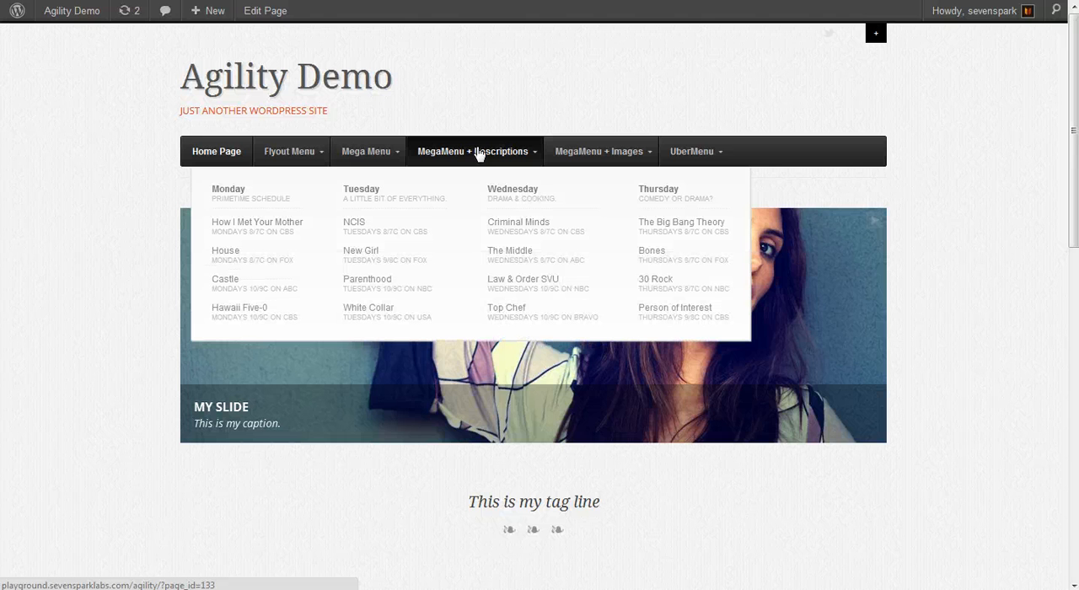
mouse_move(479, 155)
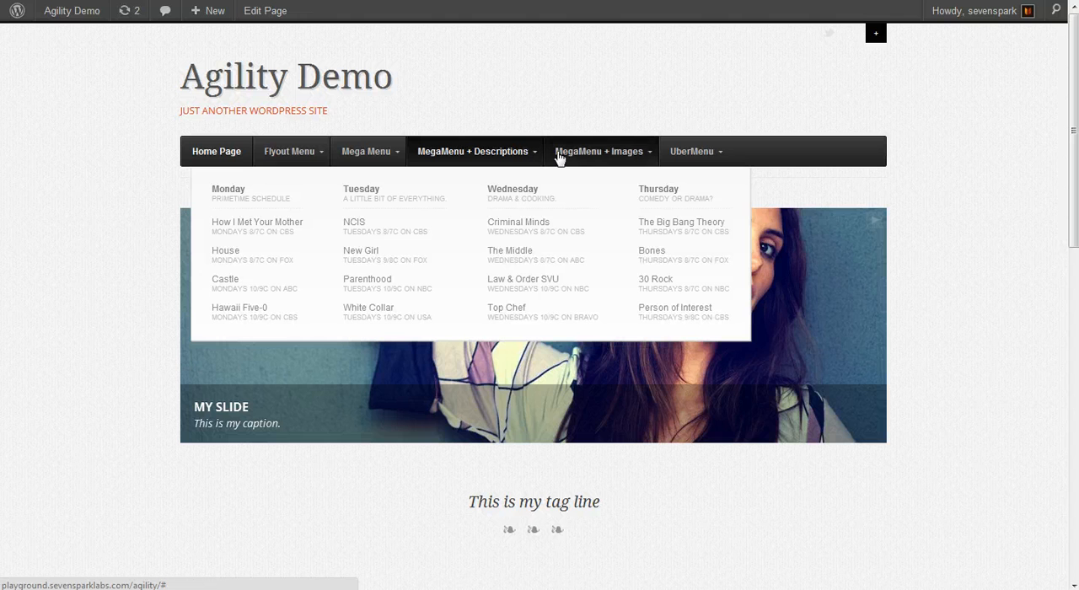
Check the site's MegaMenu + Images dropdown, then go to Appearance > Menus and locate that item.
click(691, 151)
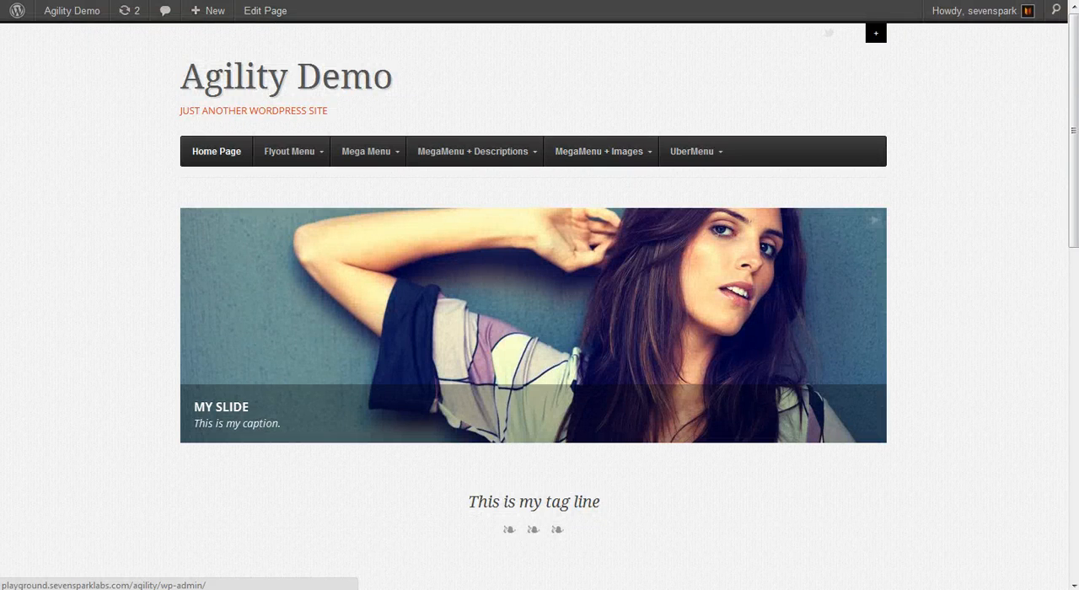
click(24, 298)
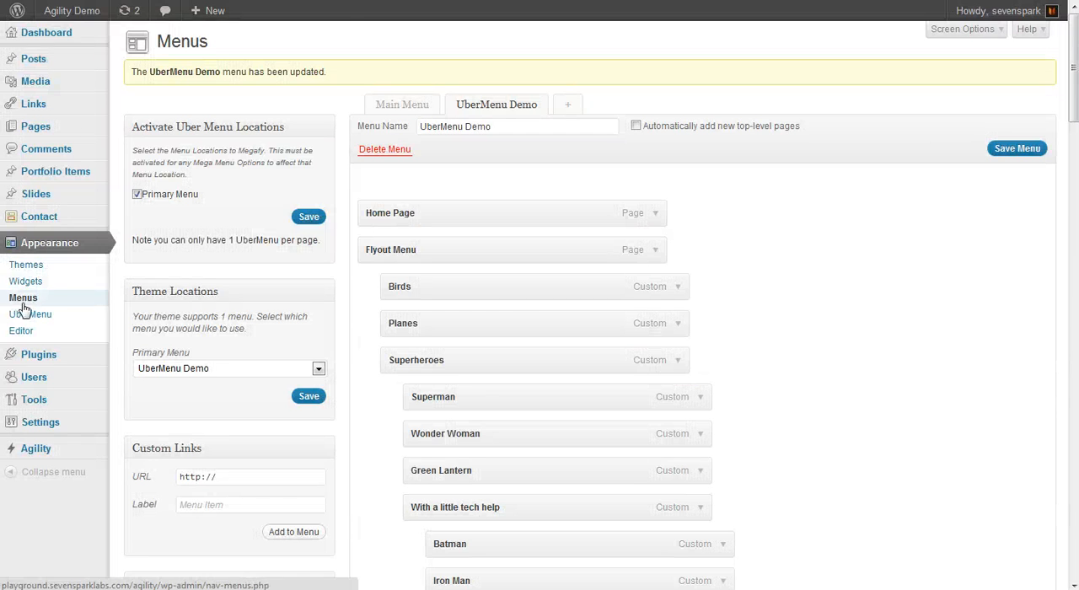
scroll(down, 3)
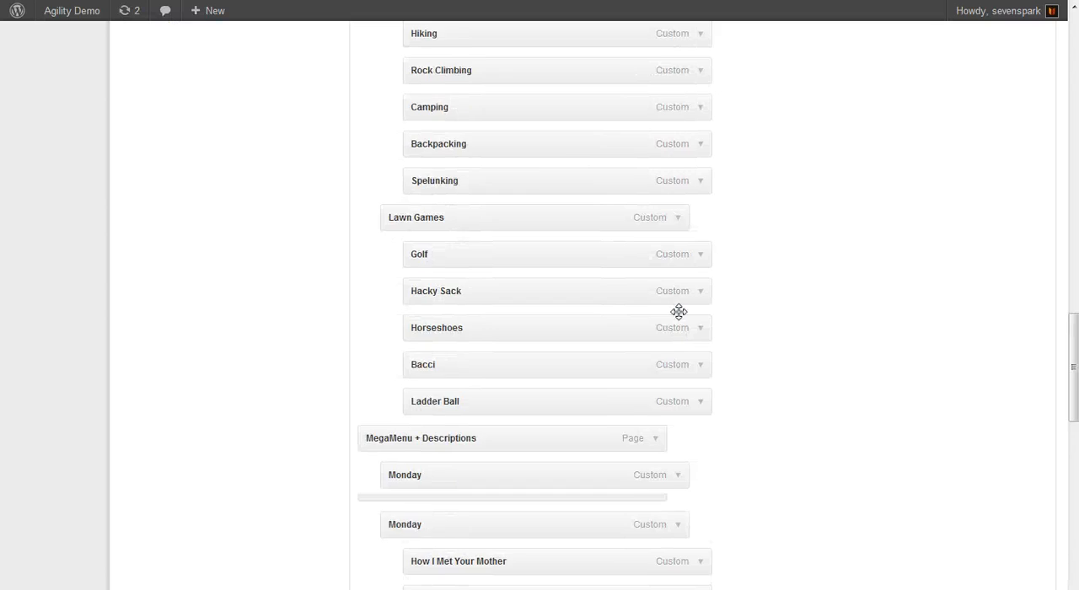
scroll(down, 3)
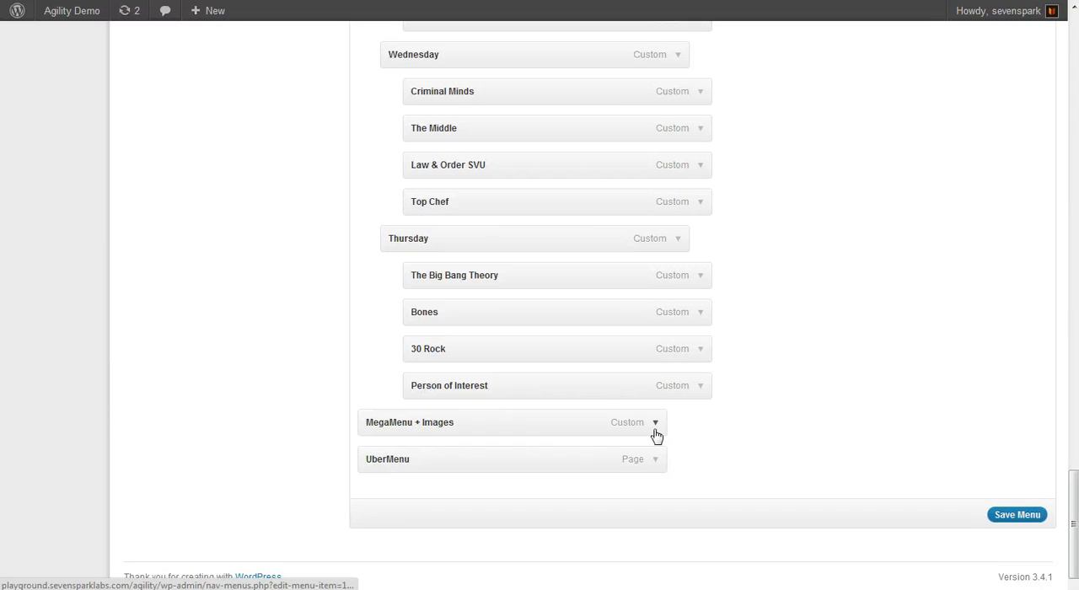
Expand the MegaMenu + Images item and reveal its UberMenu options.
click(656, 422)
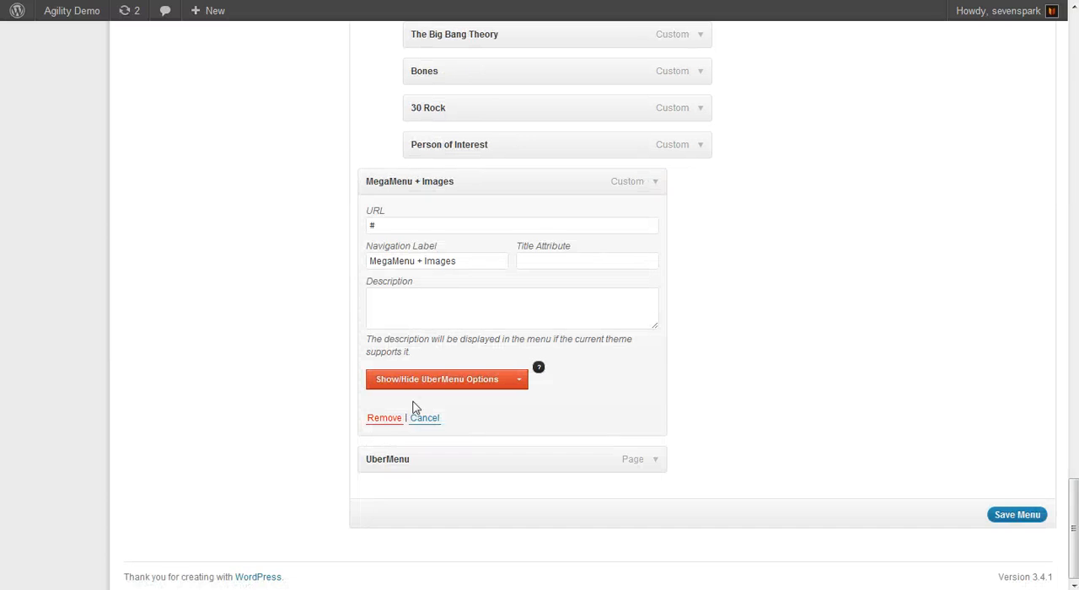
click(437, 378)
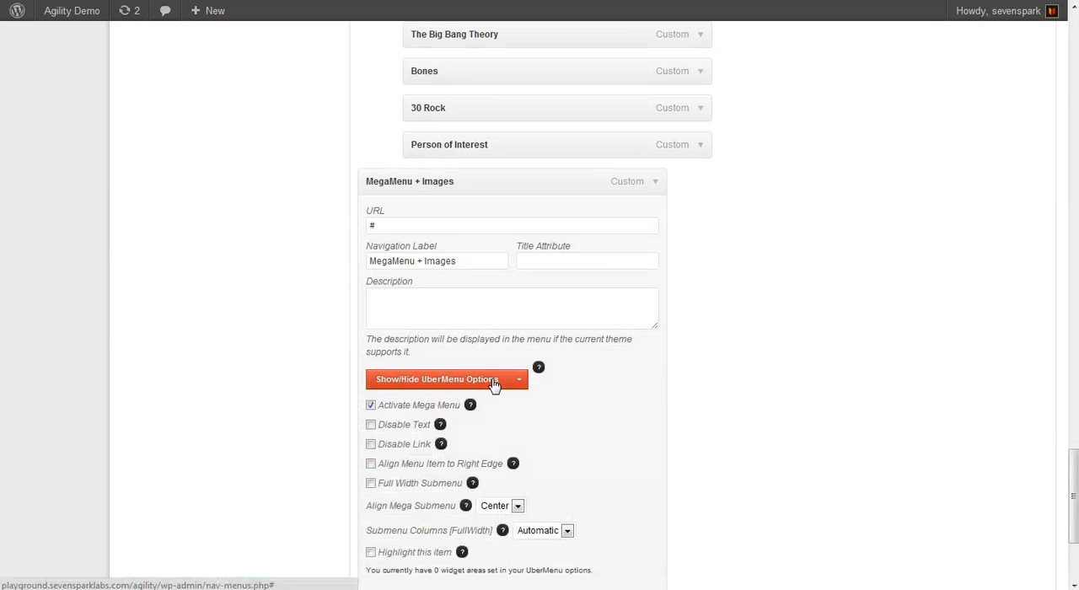
scroll(down, 3)
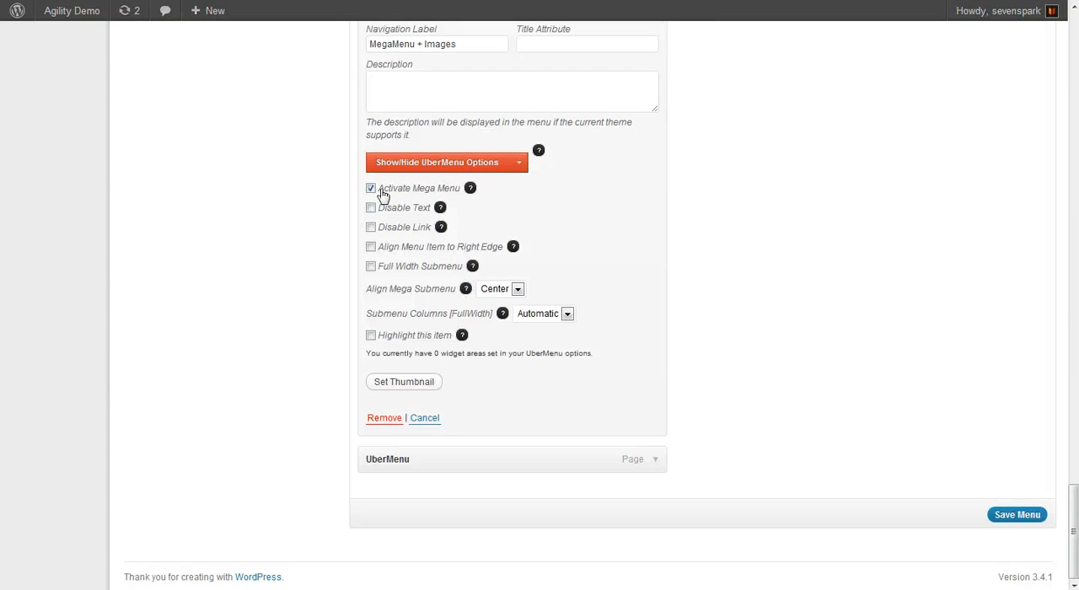
mouse_move(460, 192)
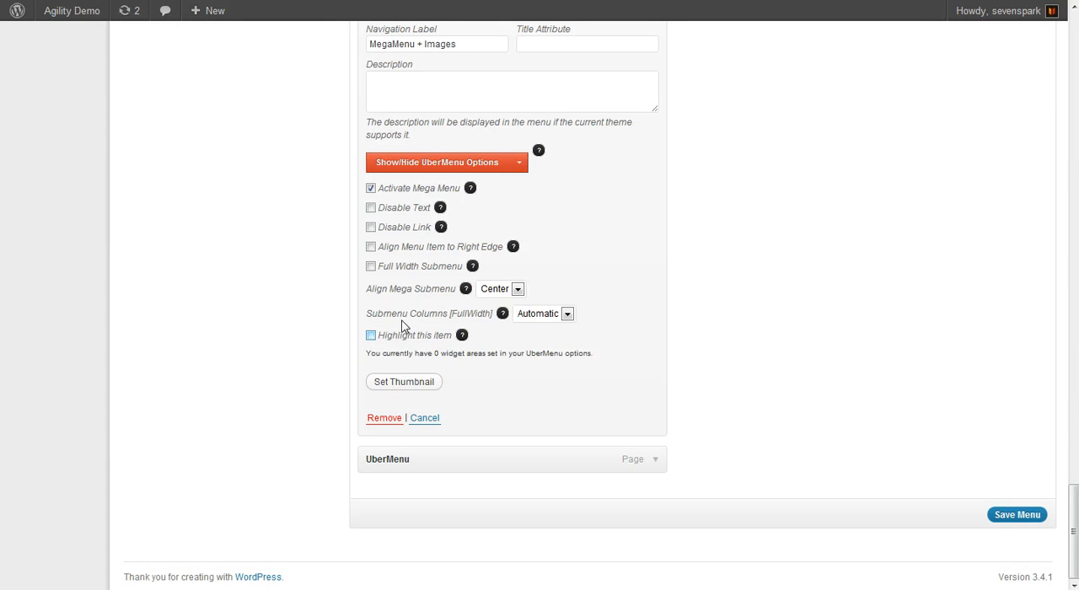
mouse_move(472, 266)
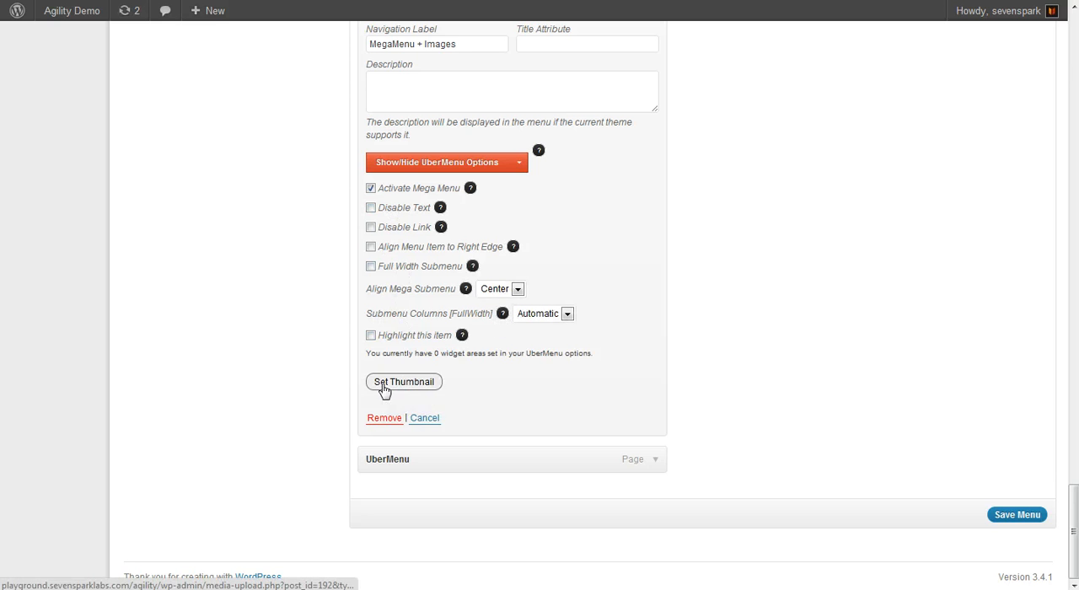
Start setting a thumbnail and choose the picture_group image file from the computer.
click(403, 381)
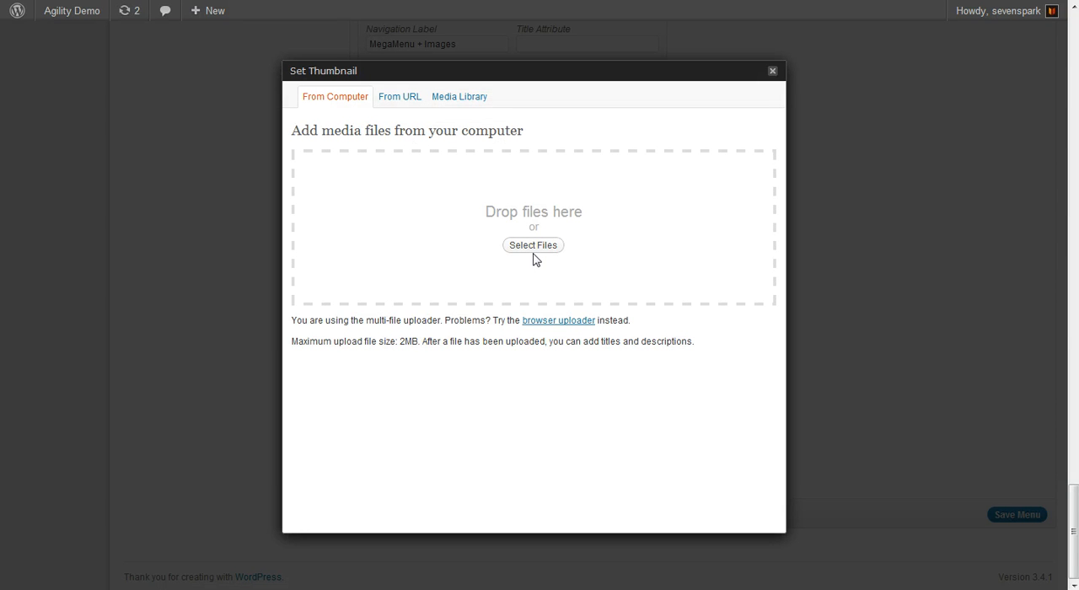
mouse_move(537, 254)
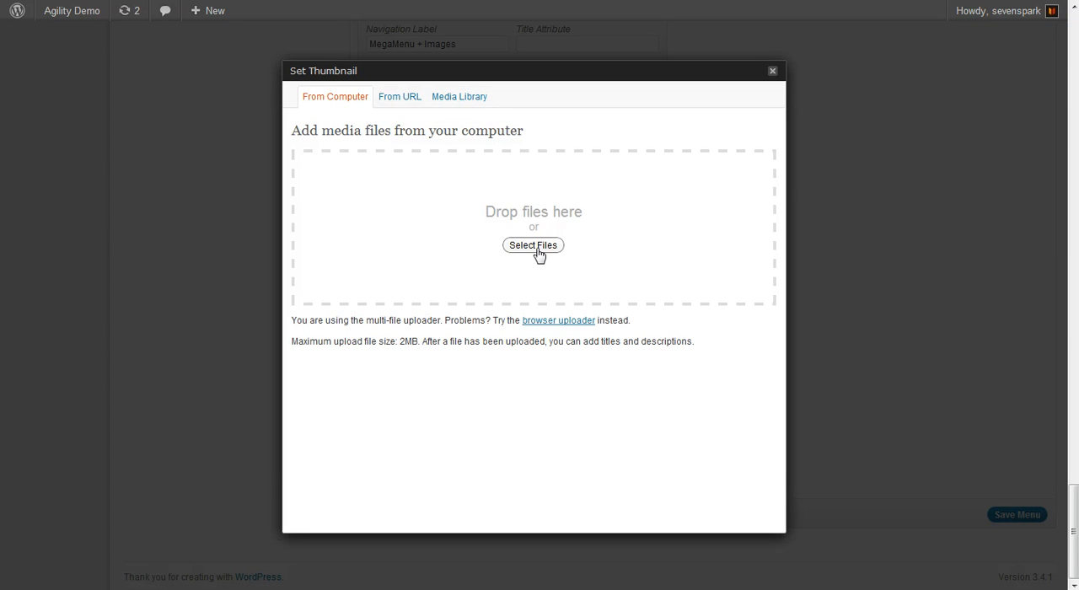
click(532, 244)
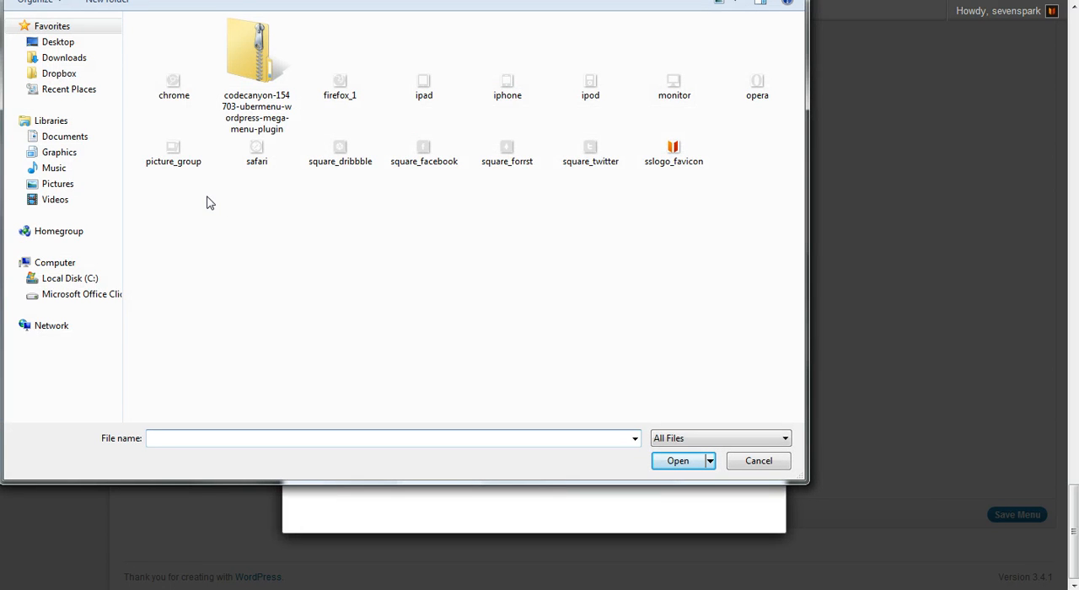
mouse_move(179, 194)
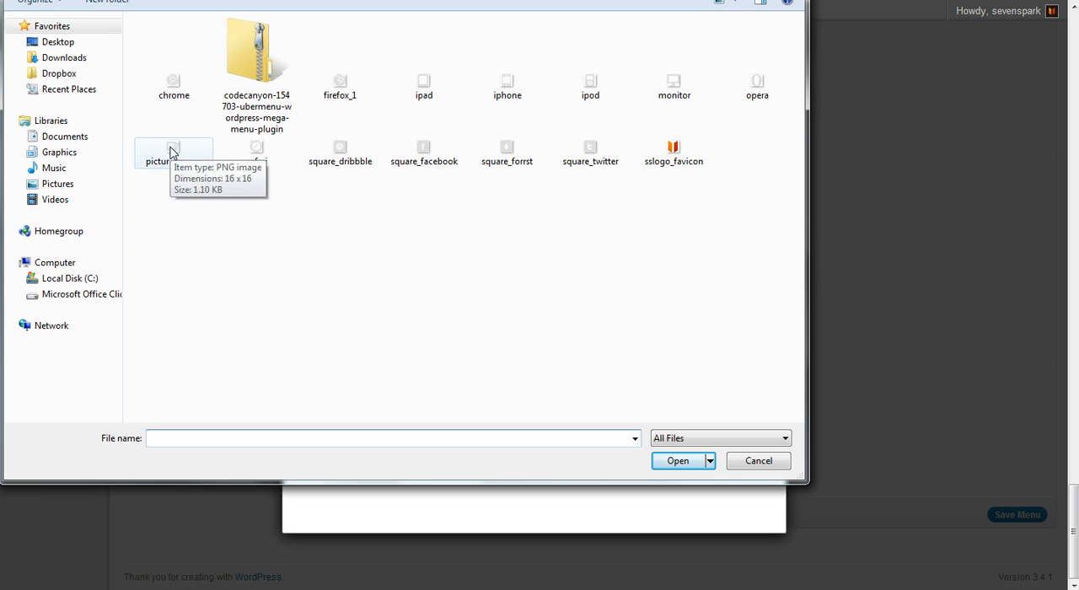
mouse_move(182, 202)
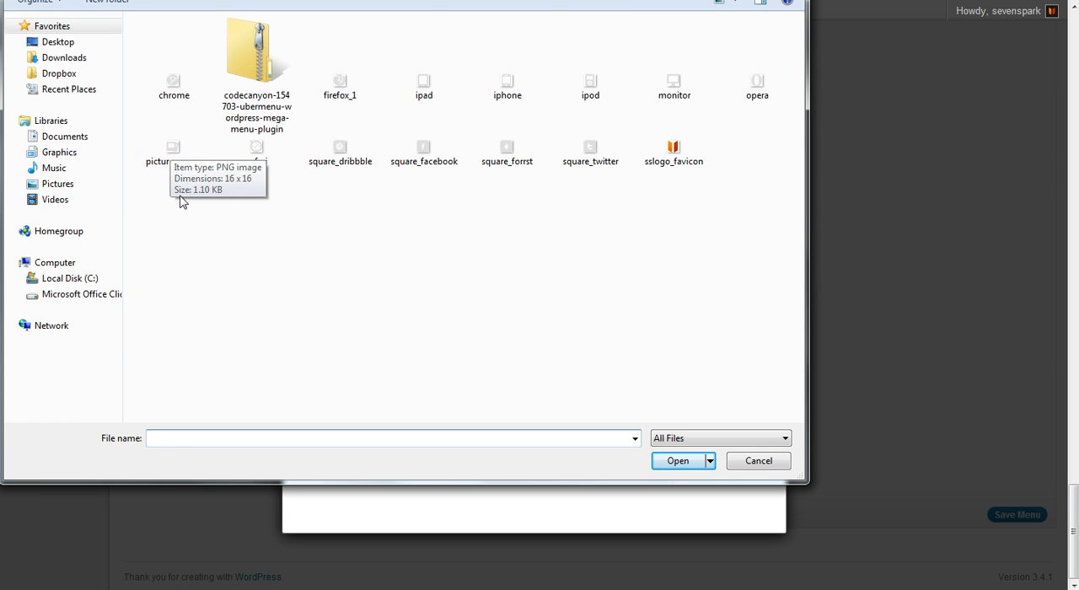
click(172, 152)
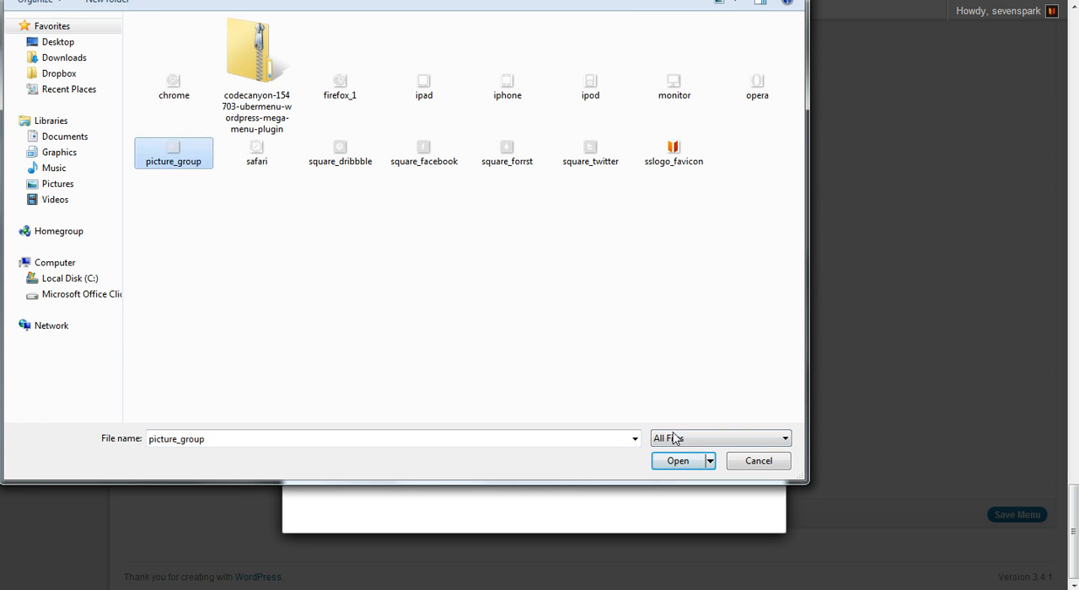
Upload picture_group and retitle the image 'MegaMega + Images'.
click(678, 461)
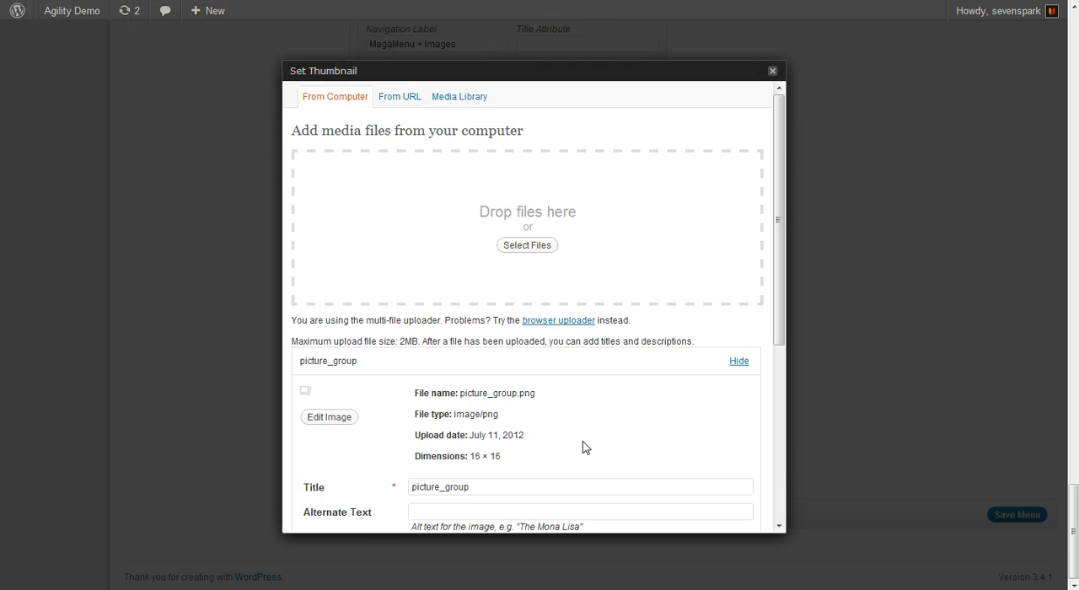
scroll(down, 3)
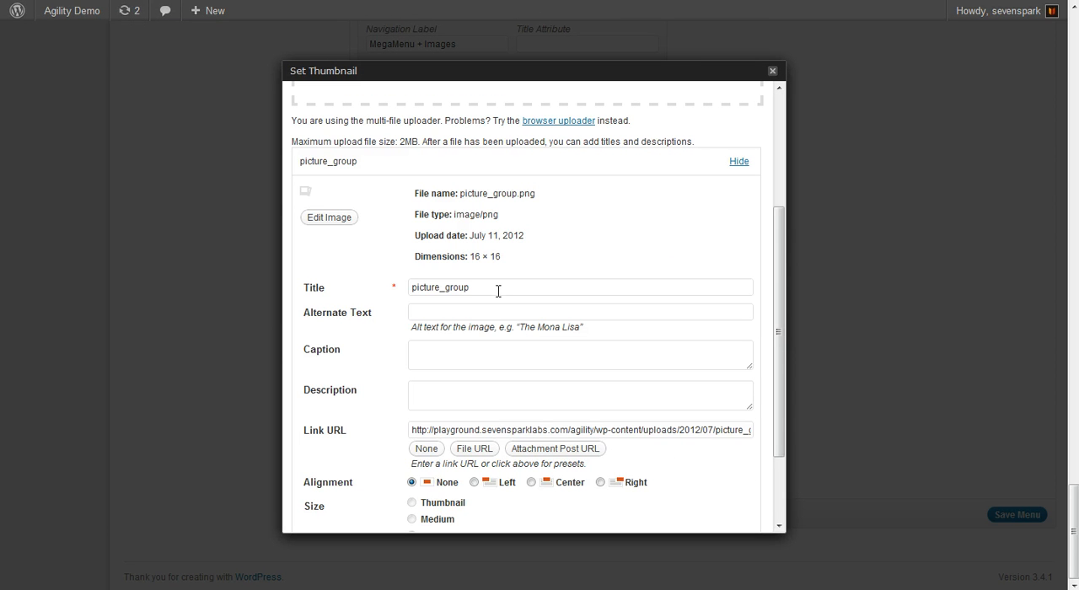
triple_click(580, 287)
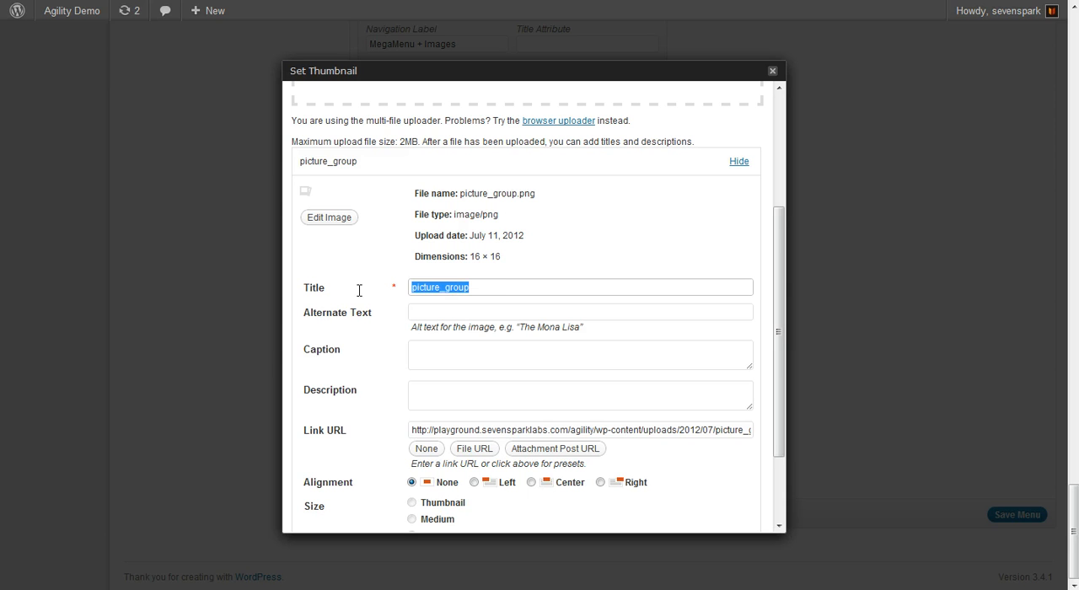
text(MegaMega +)
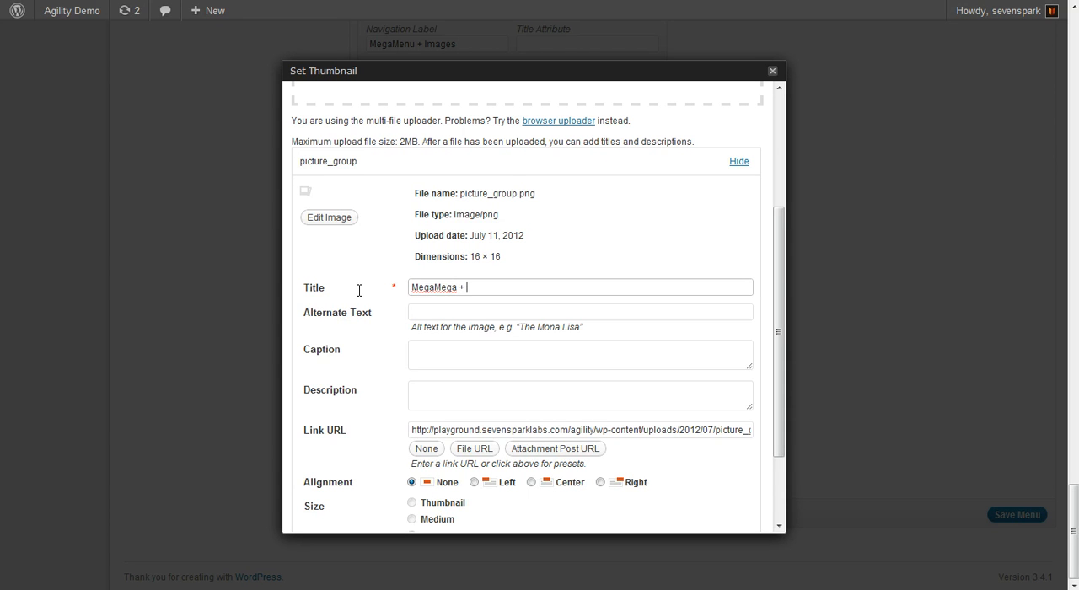
text(Images)
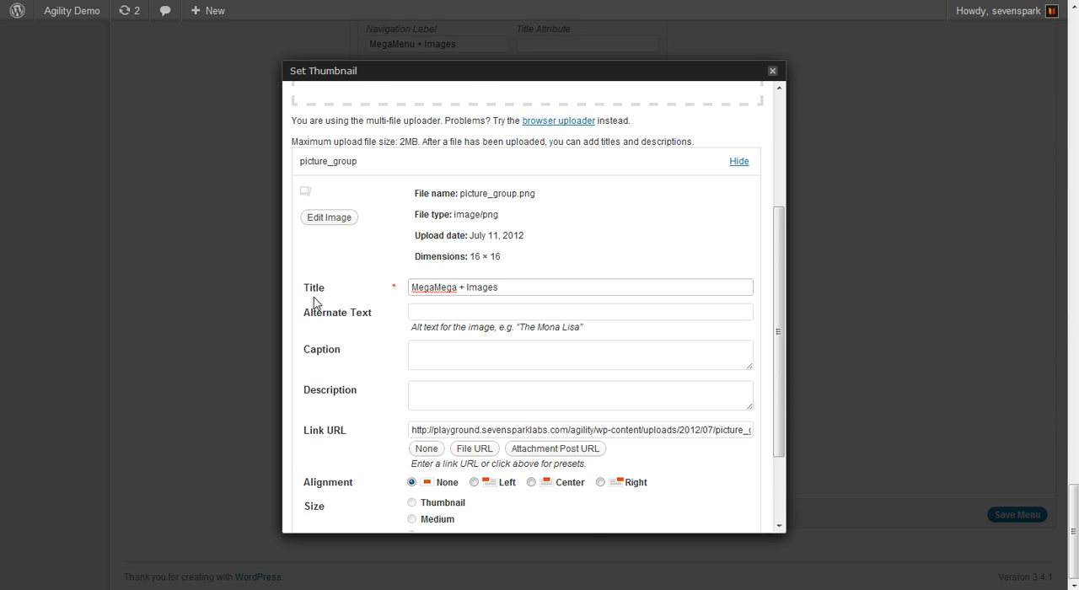
Use the uploaded image as the menu item's thumbnail.
scroll(down, 3)
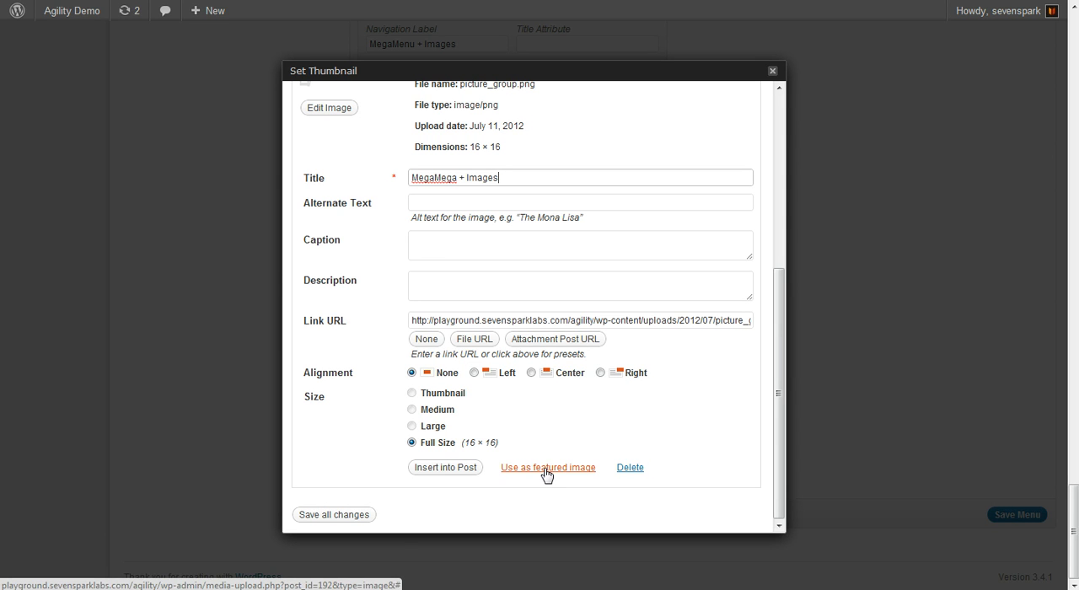
click(546, 467)
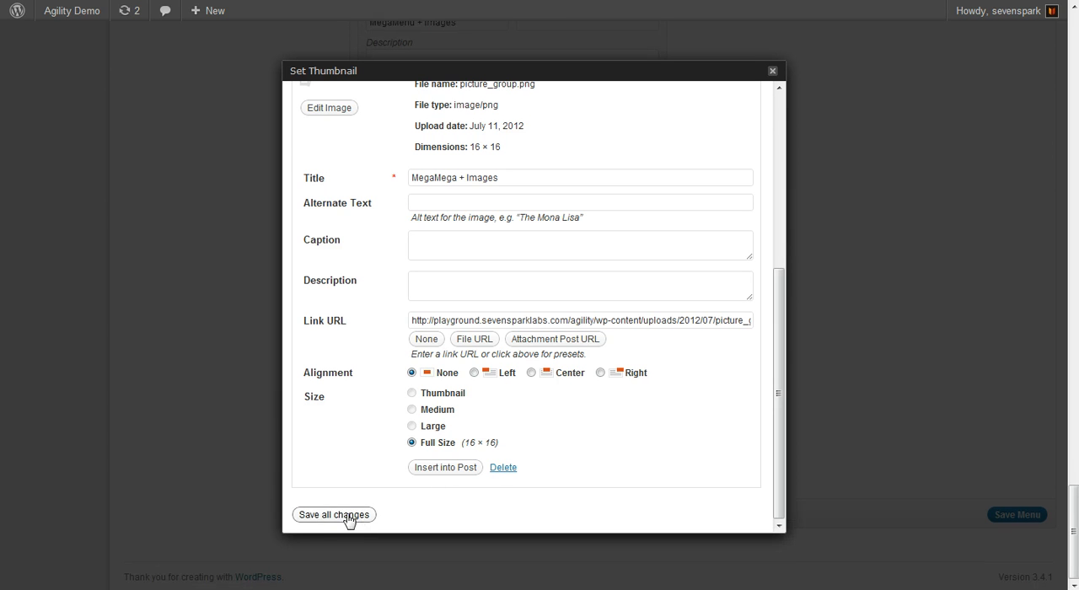
mouse_move(310, 519)
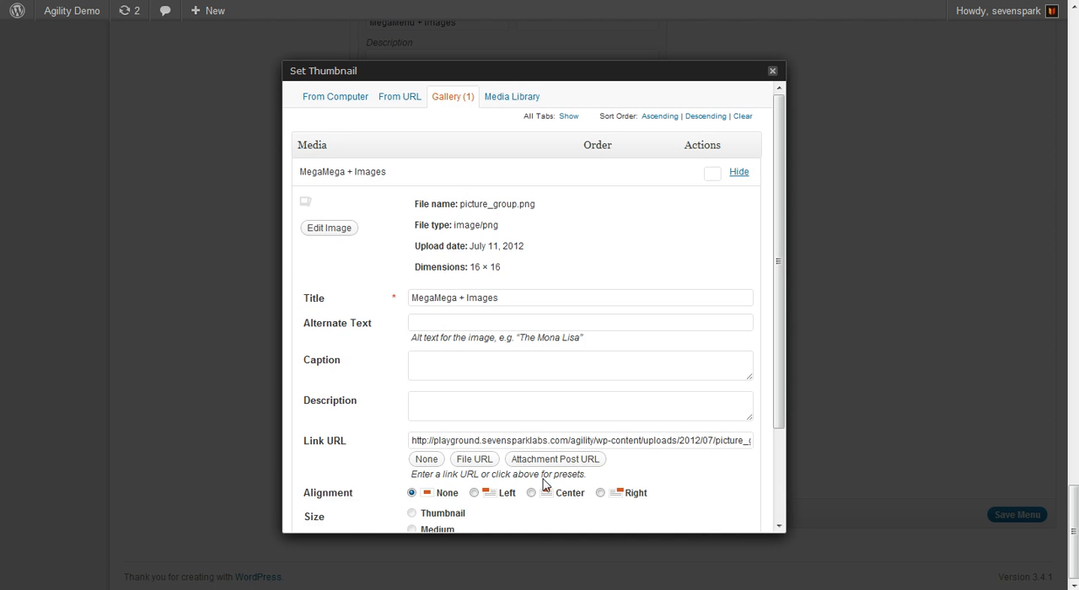
Save the menu and view the live site to check the icon beside MegaMenu + Images.
click(772, 71)
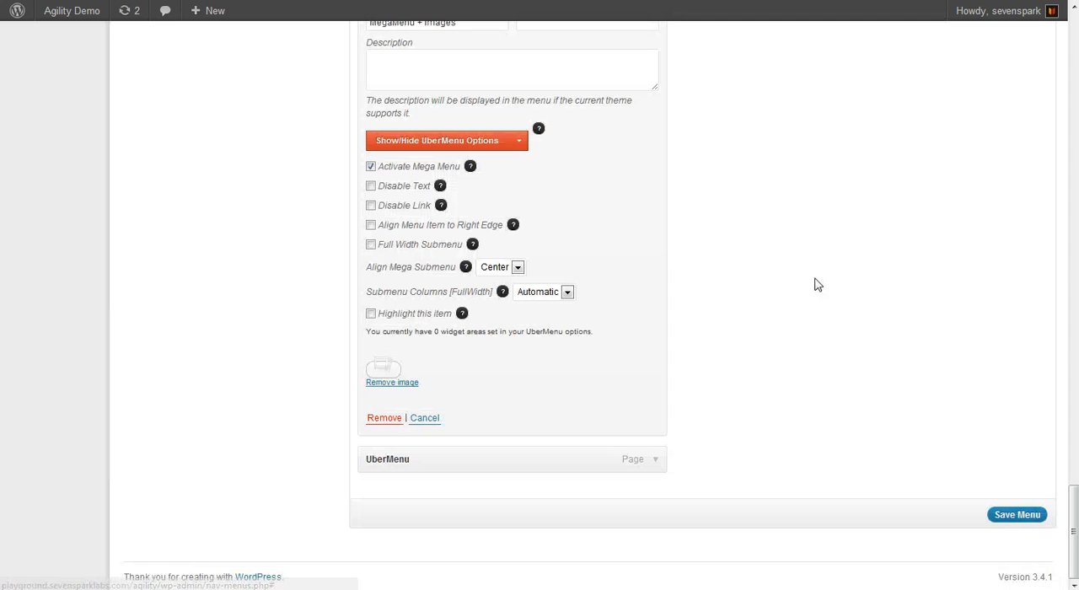
mouse_move(1017, 515)
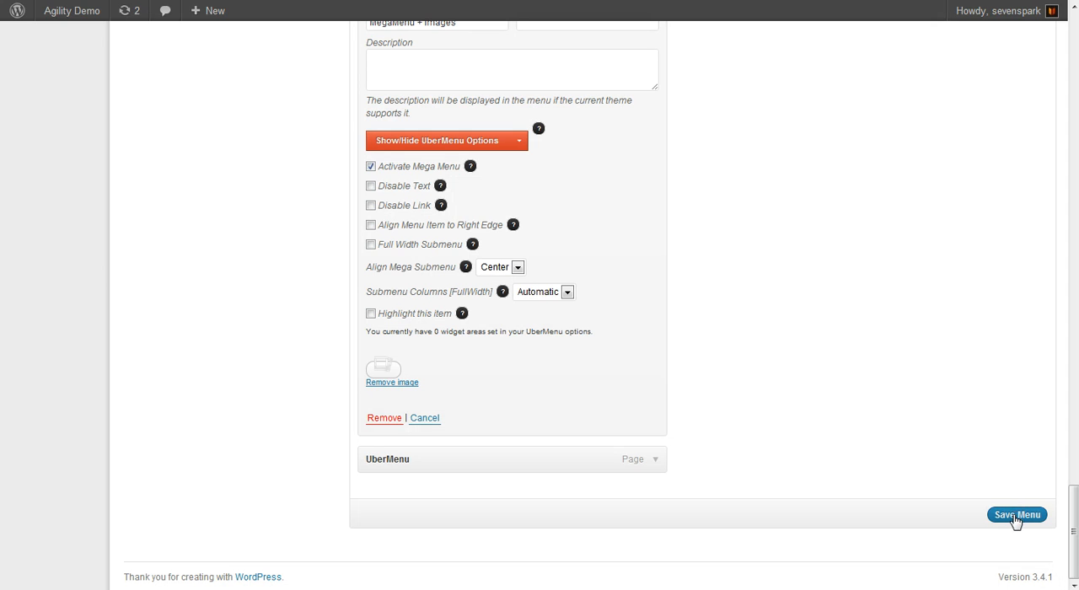
click(1016, 514)
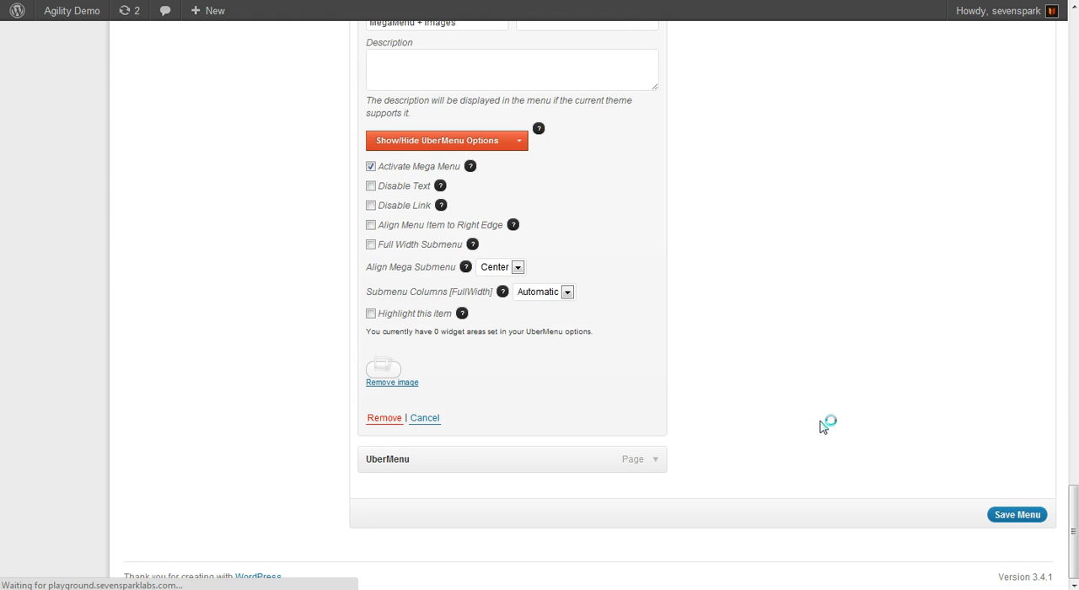
click(1017, 514)
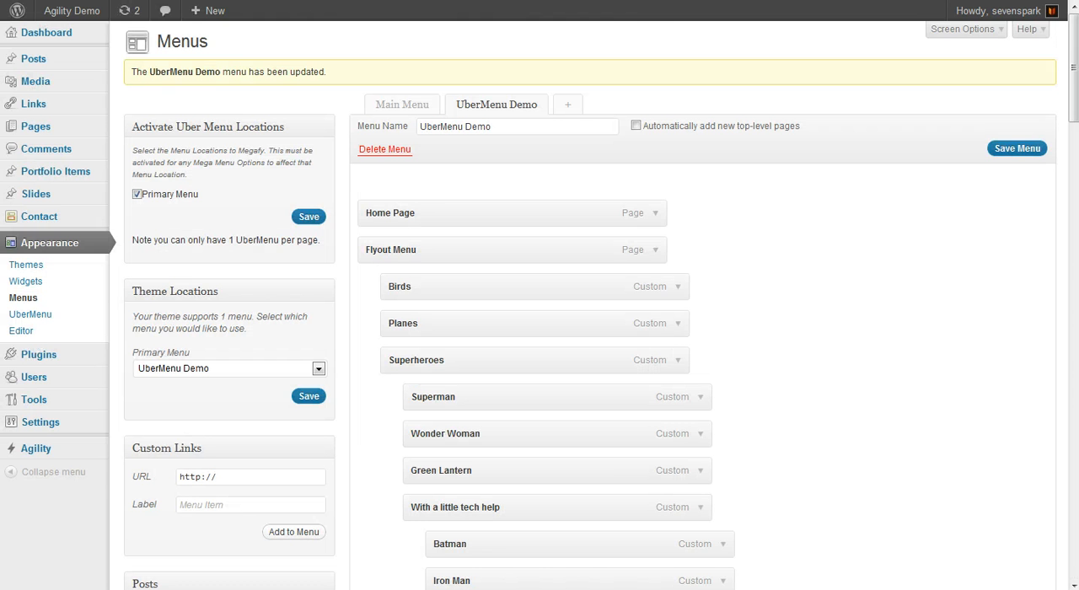
click(71, 10)
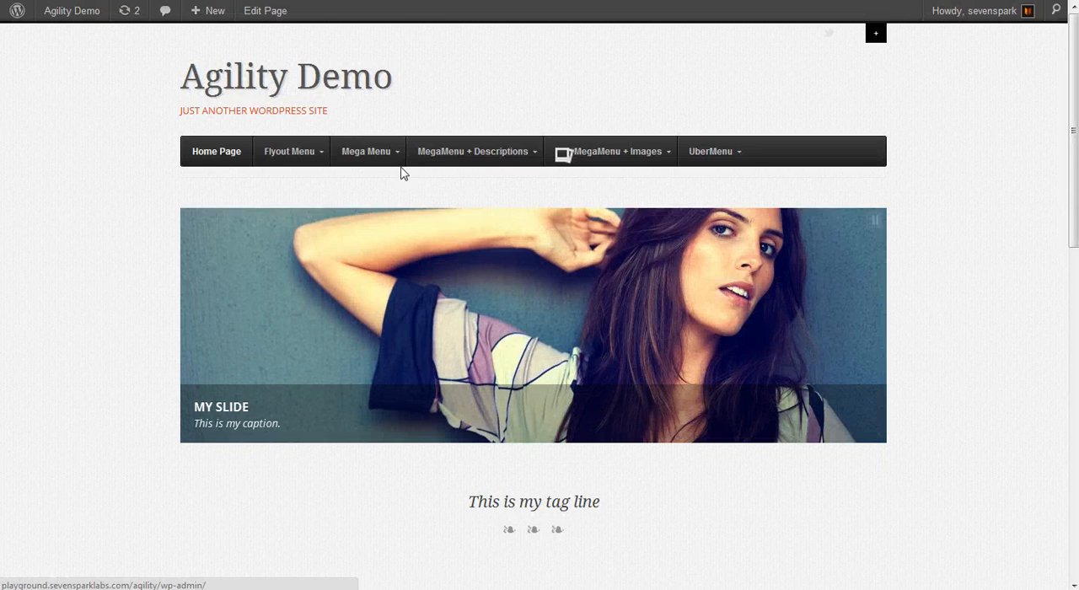
mouse_move(573, 160)
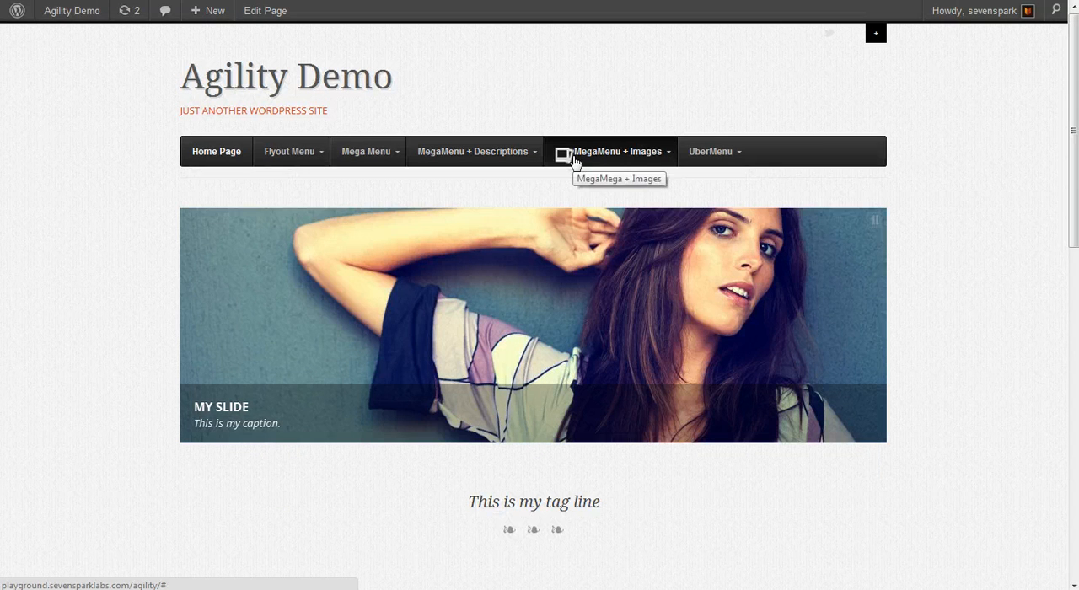
mouse_move(624, 165)
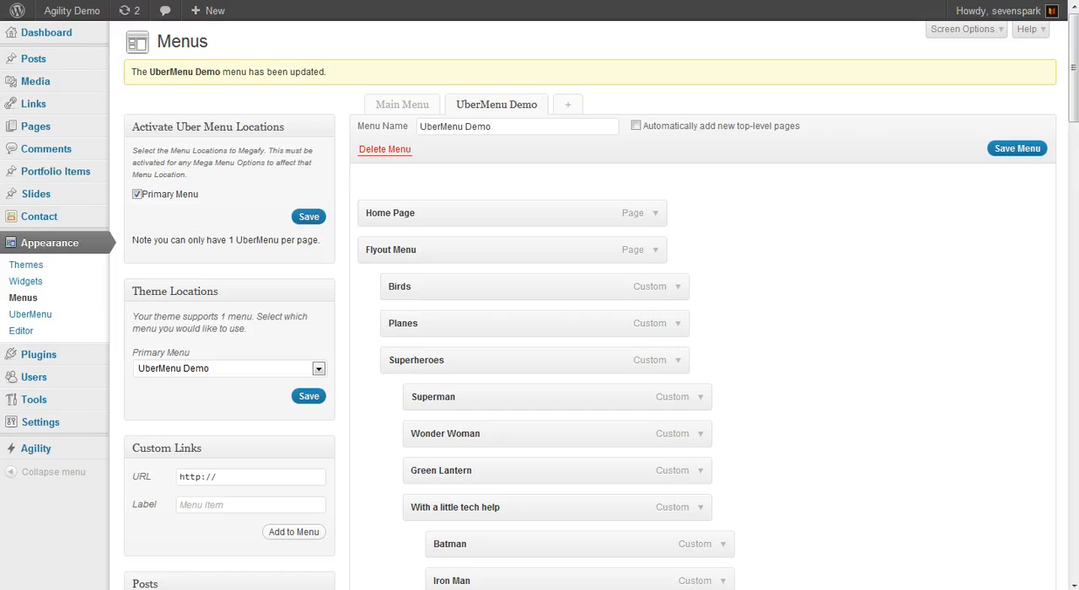
mouse_move(37, 216)
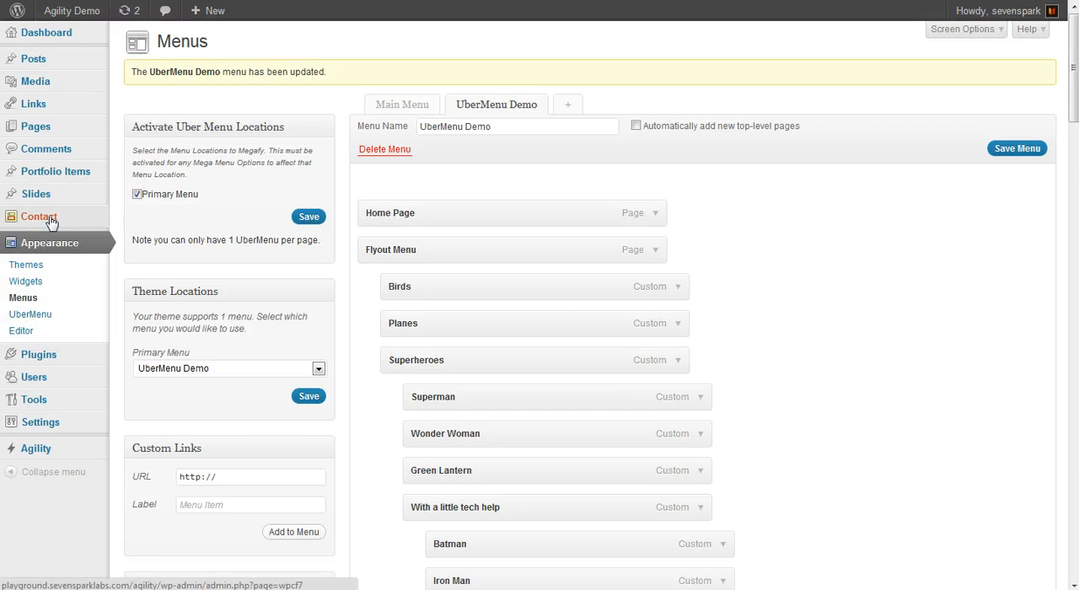
Go to UberMenu's Images settings and save all settings.
click(31, 314)
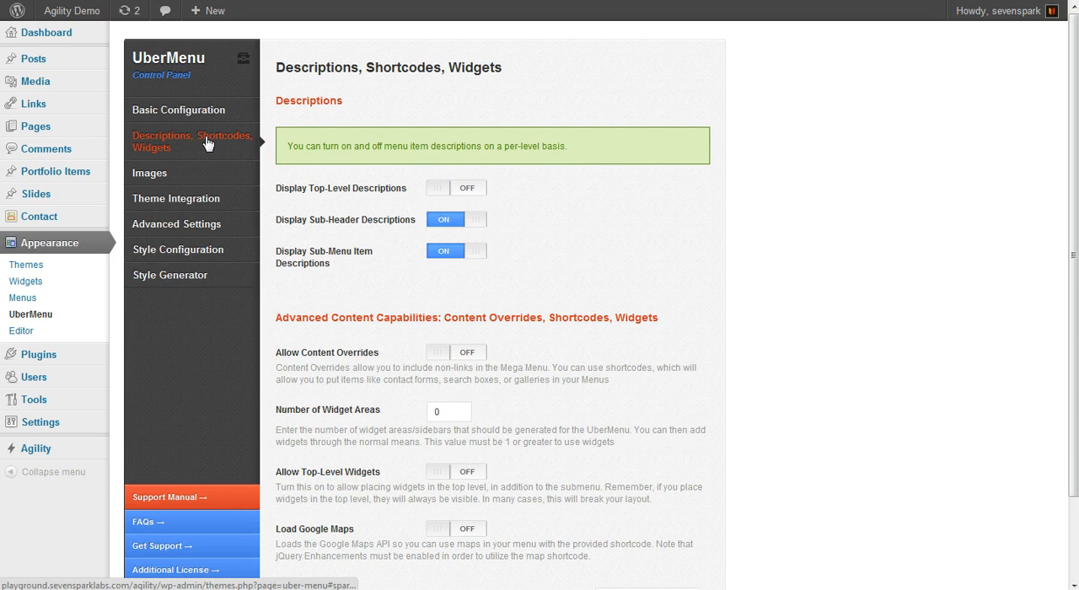
click(150, 172)
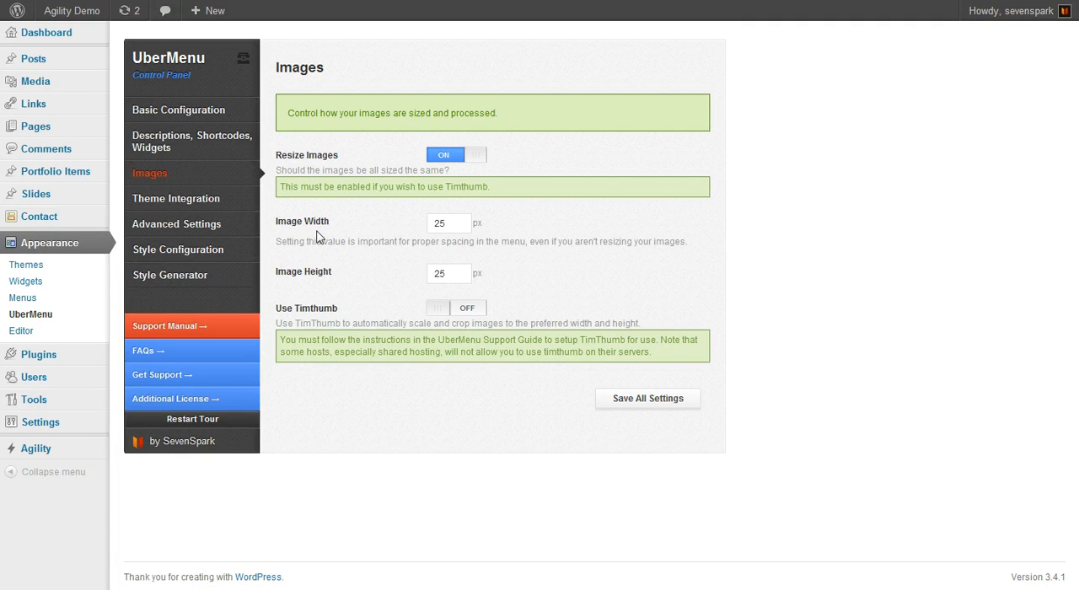
mouse_move(425, 151)
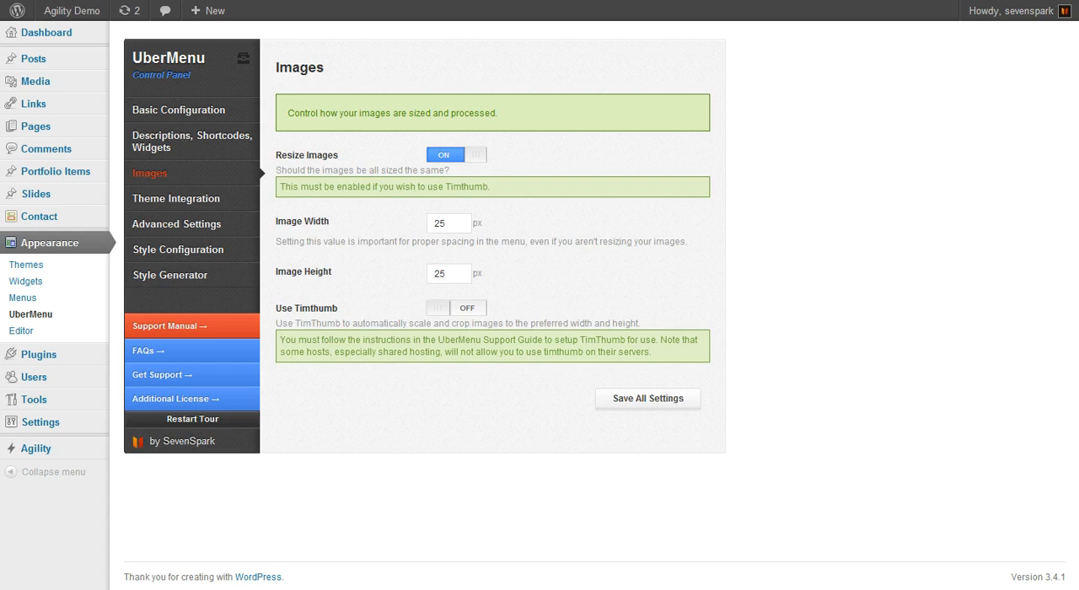
click(648, 397)
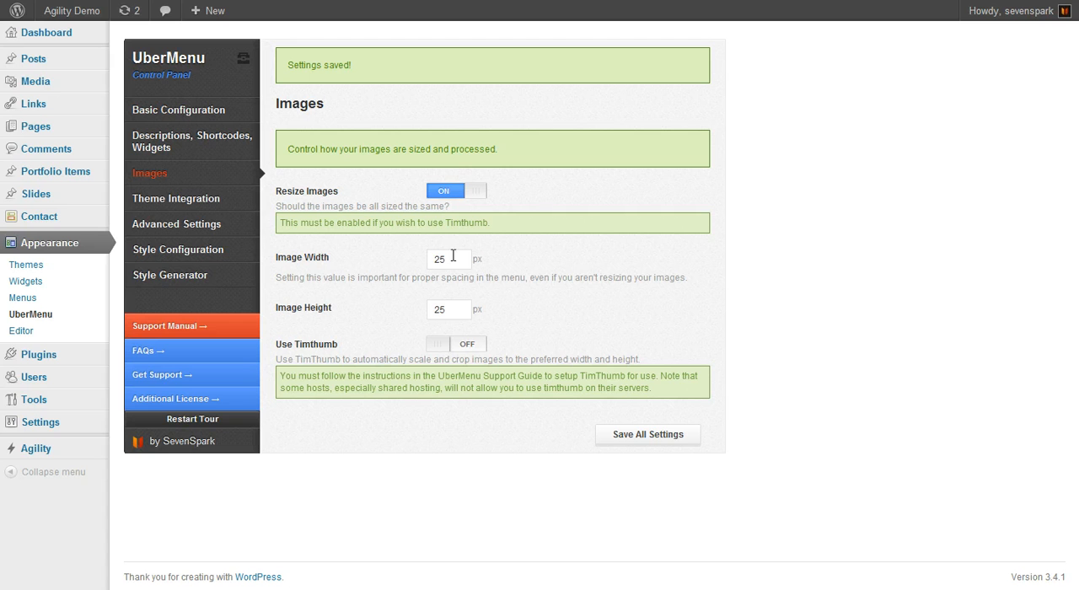
mouse_move(386, 222)
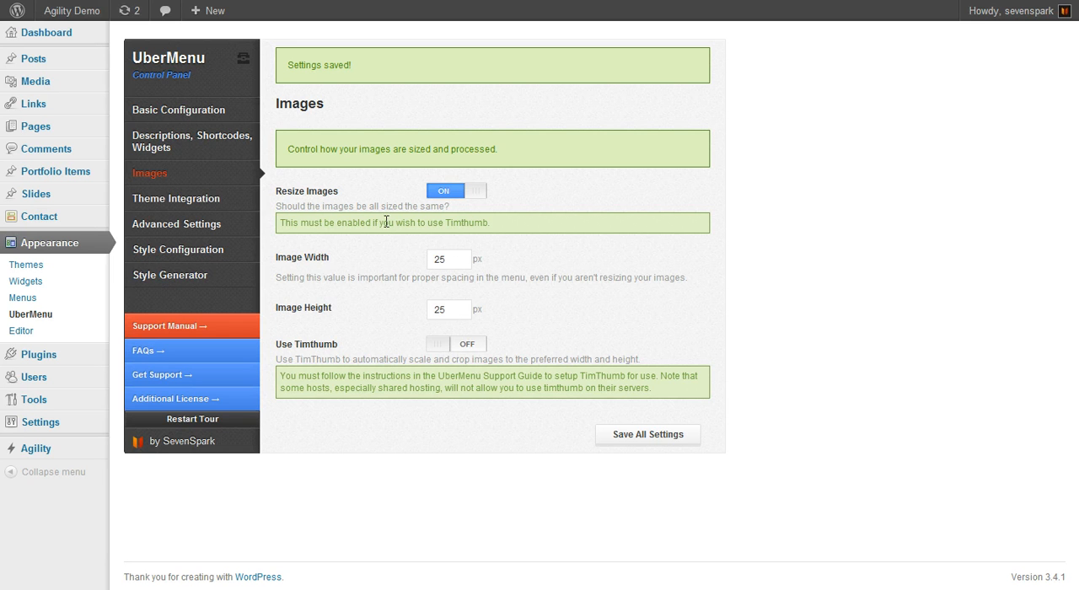
mouse_move(445, 125)
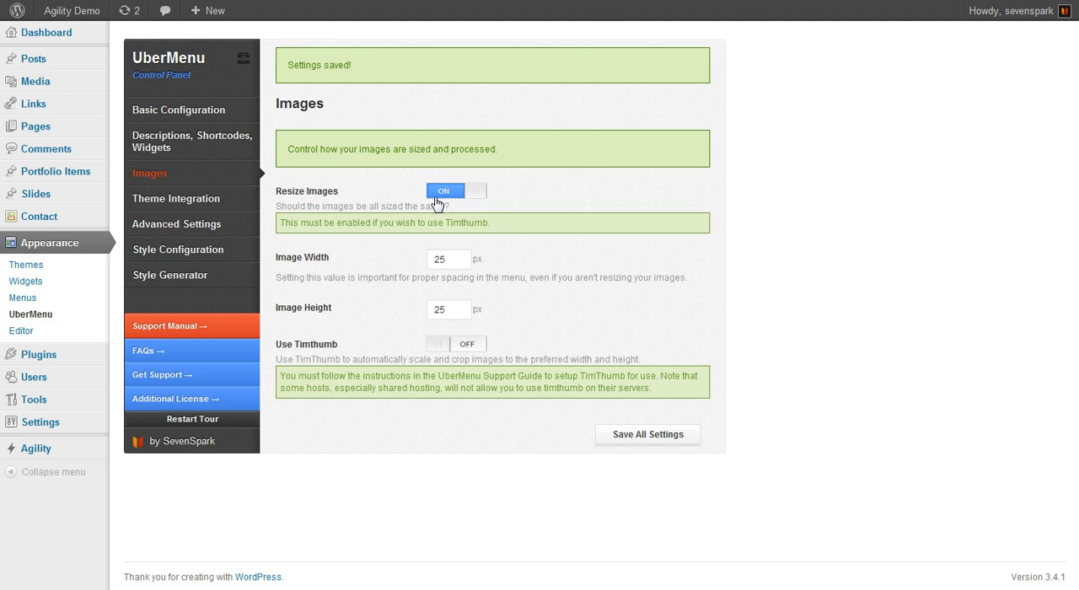
mouse_move(470, 196)
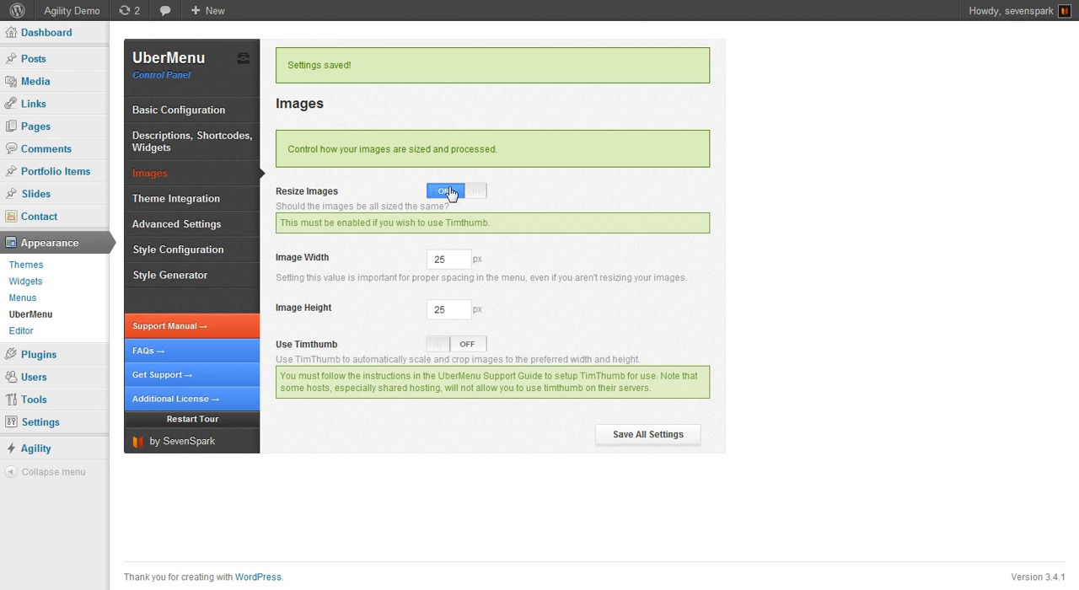
Switch Resize Images off, keeping the 25 px width and height.
click(455, 190)
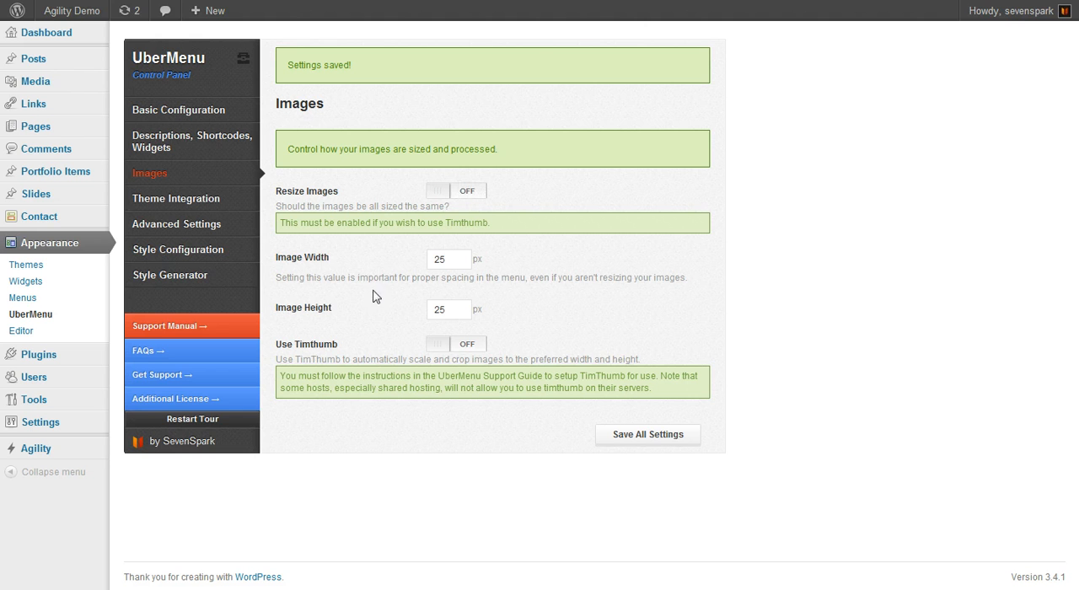
mouse_move(408, 256)
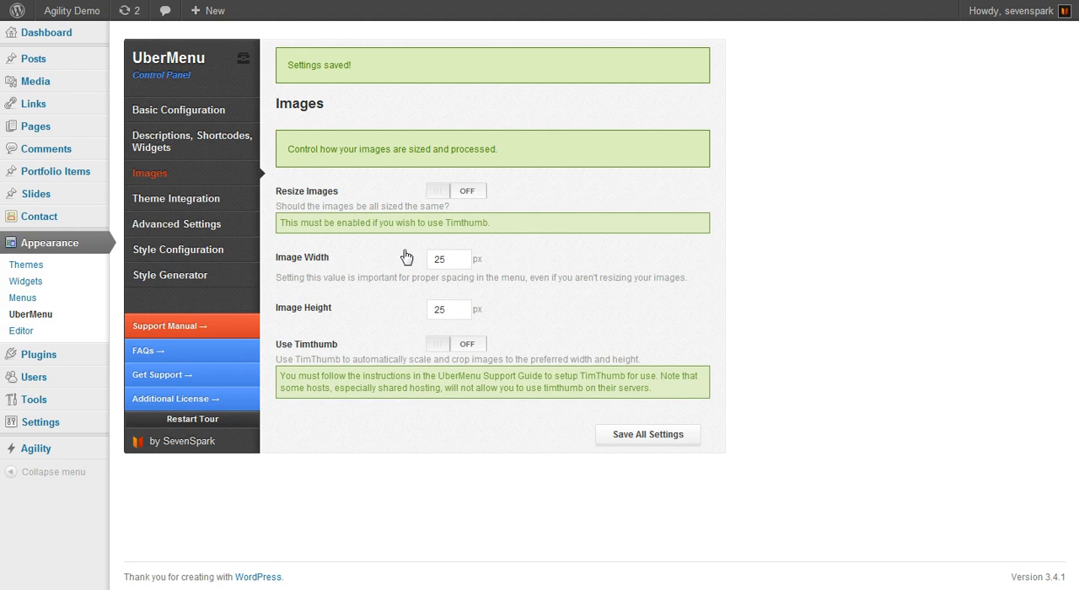
mouse_move(643, 312)
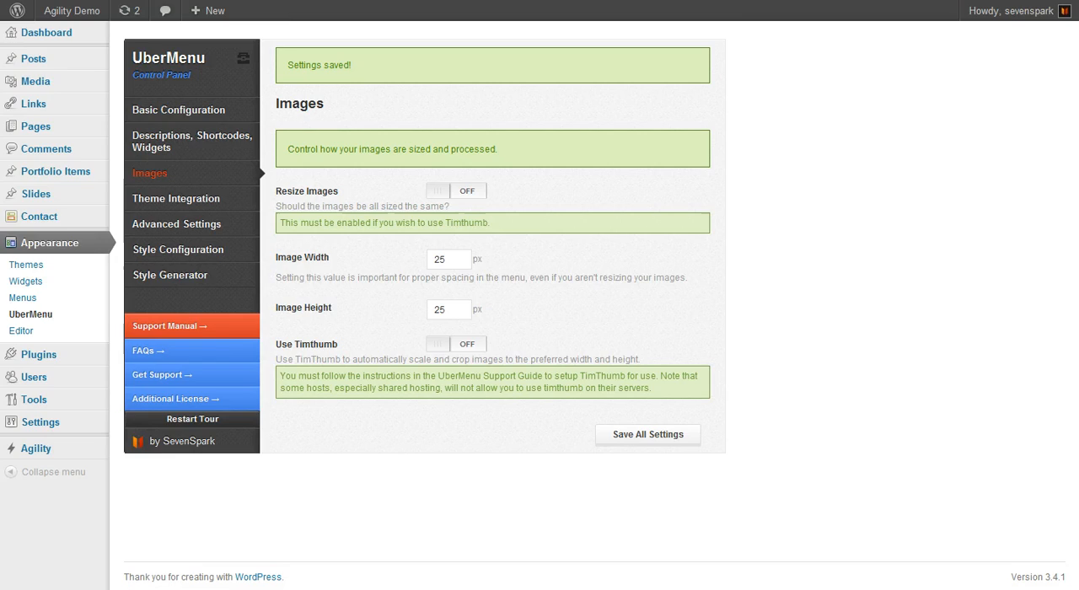
click(71, 10)
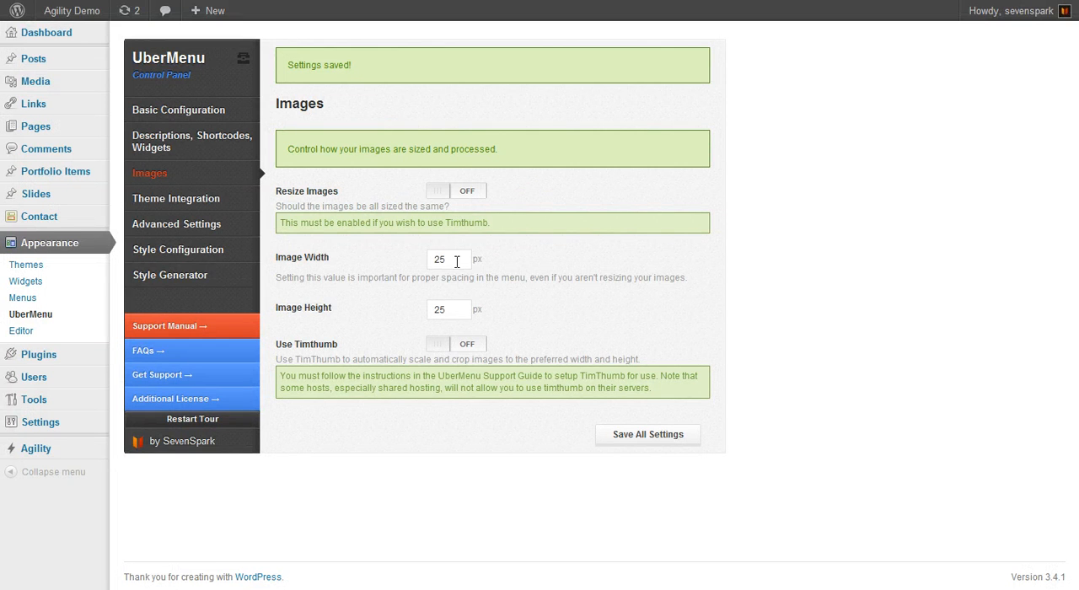
triple_click(449, 260)
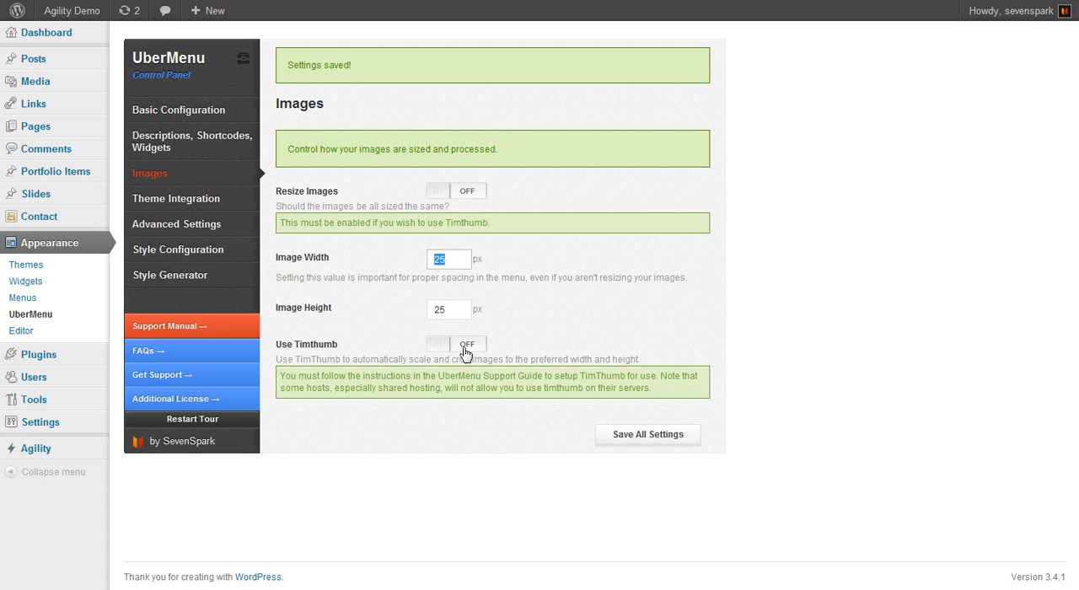
mouse_move(491, 357)
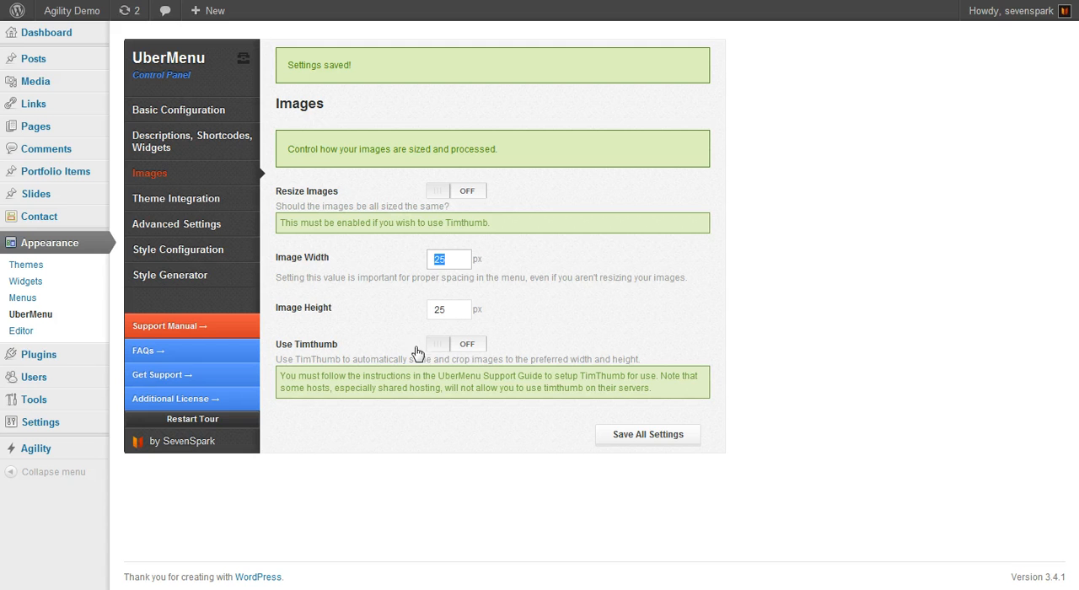
mouse_move(408, 432)
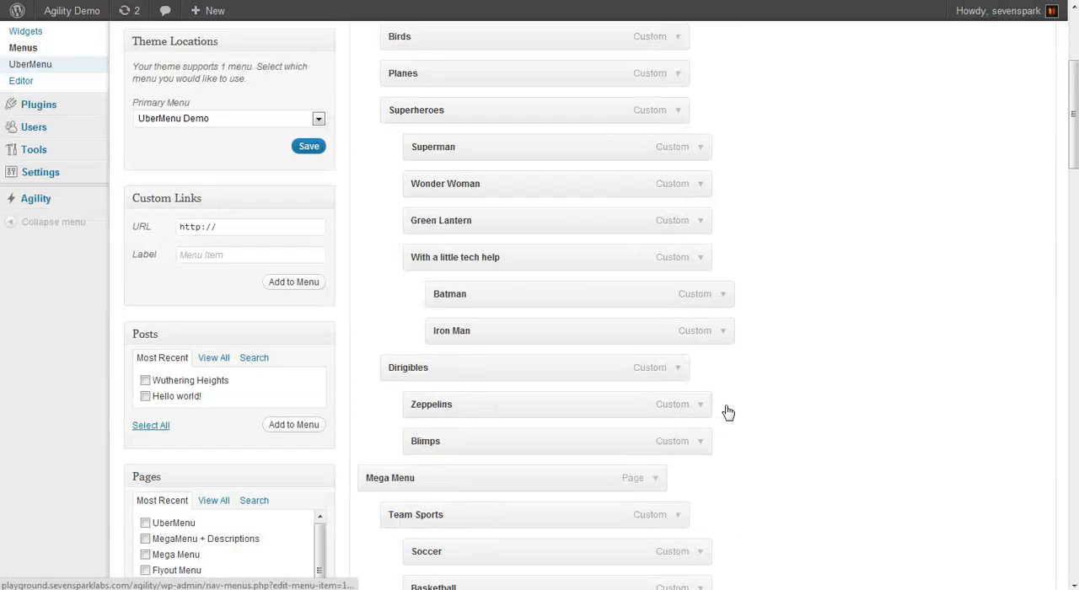
scroll(down, 3)
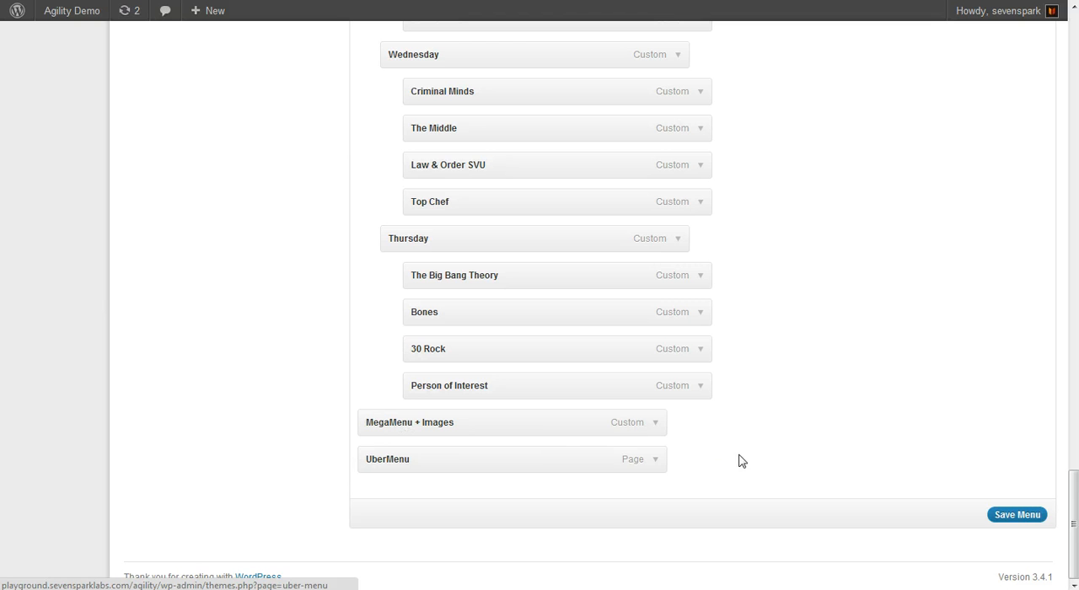
scroll(up, 3)
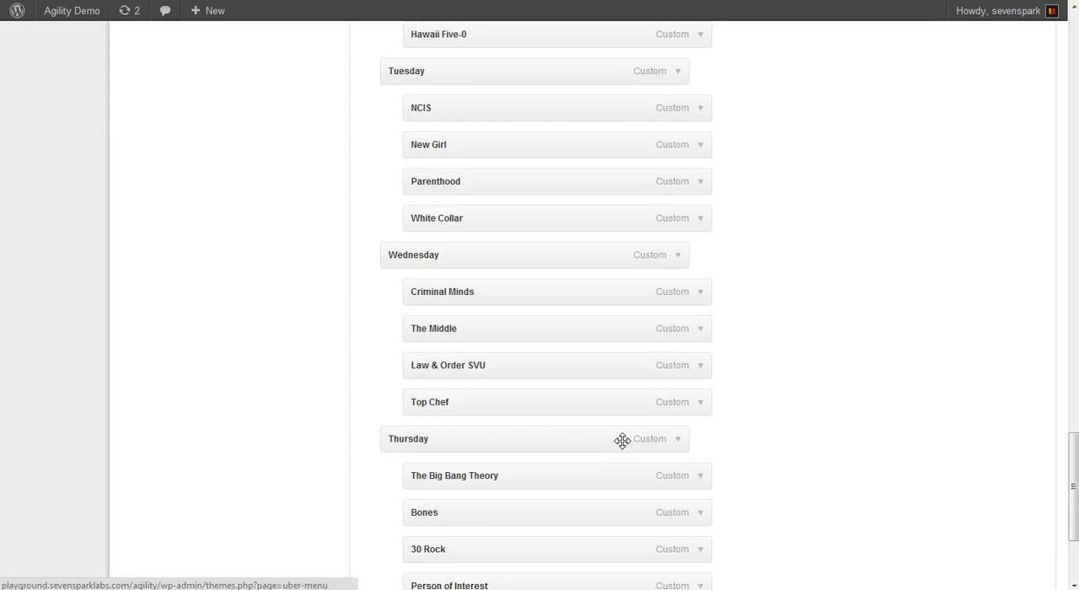
scroll(down, 3)
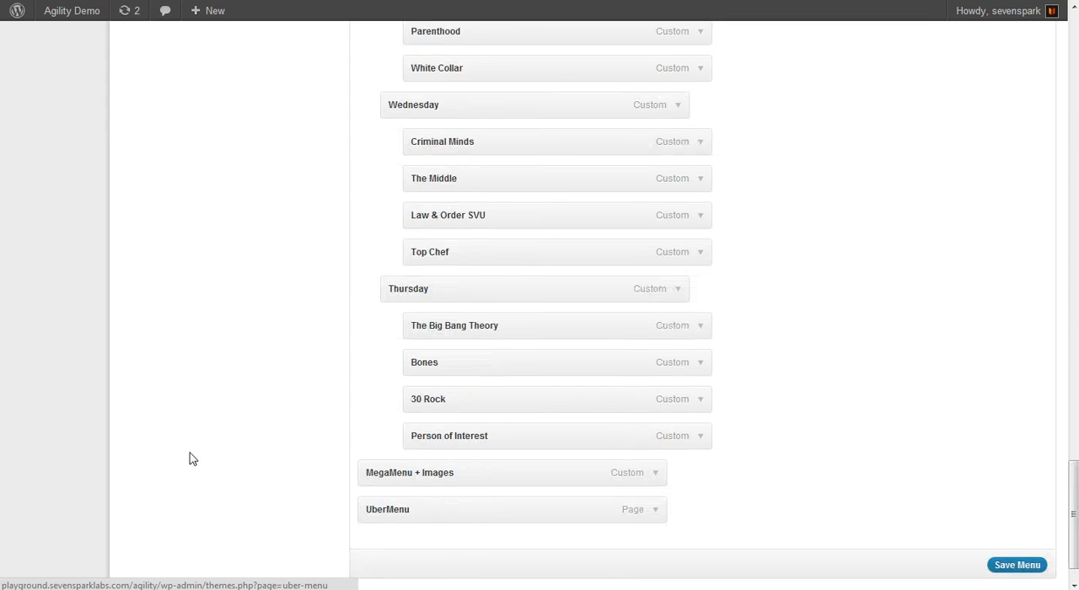
scroll(down, 3)
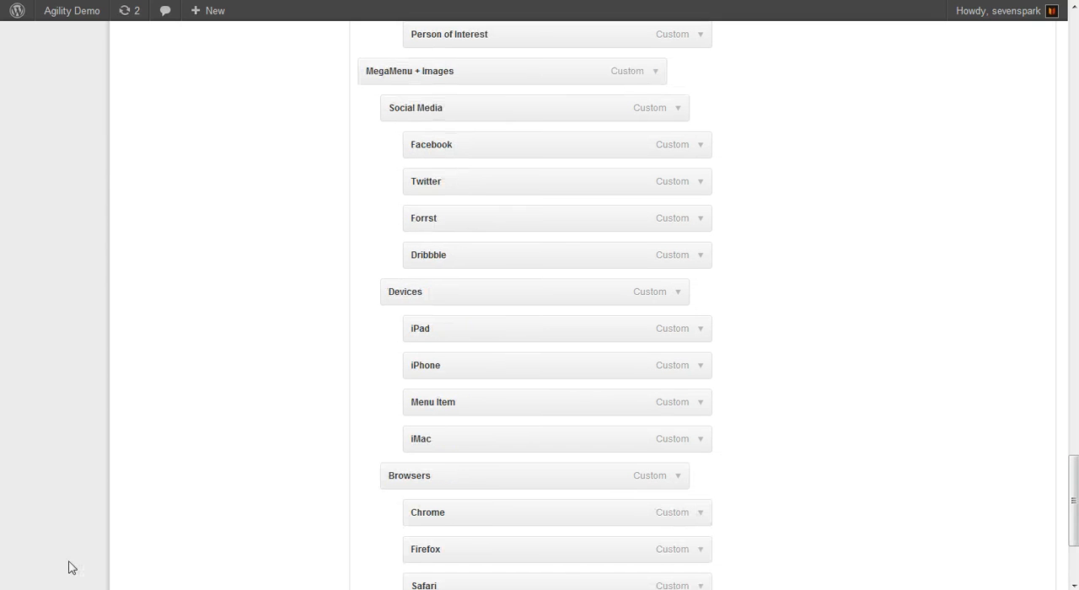
mouse_move(727, 148)
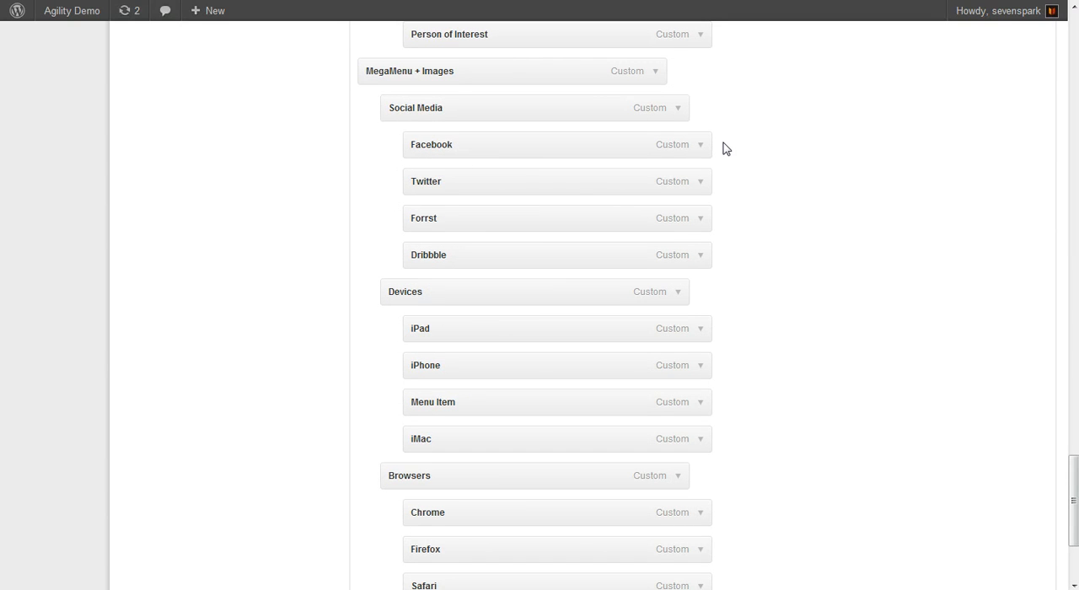
mouse_move(408, 71)
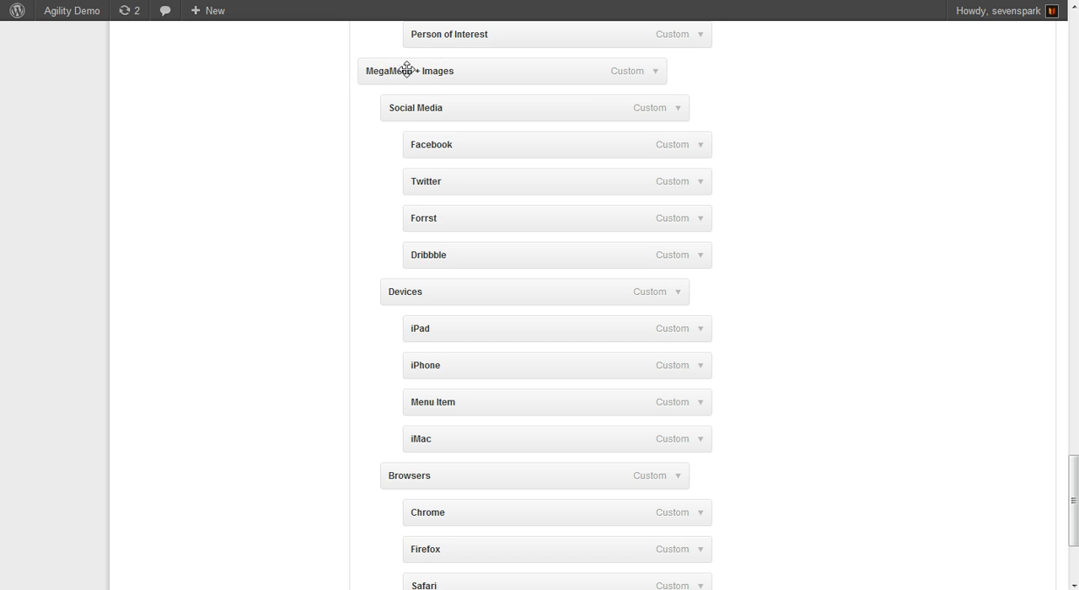
mouse_move(703, 149)
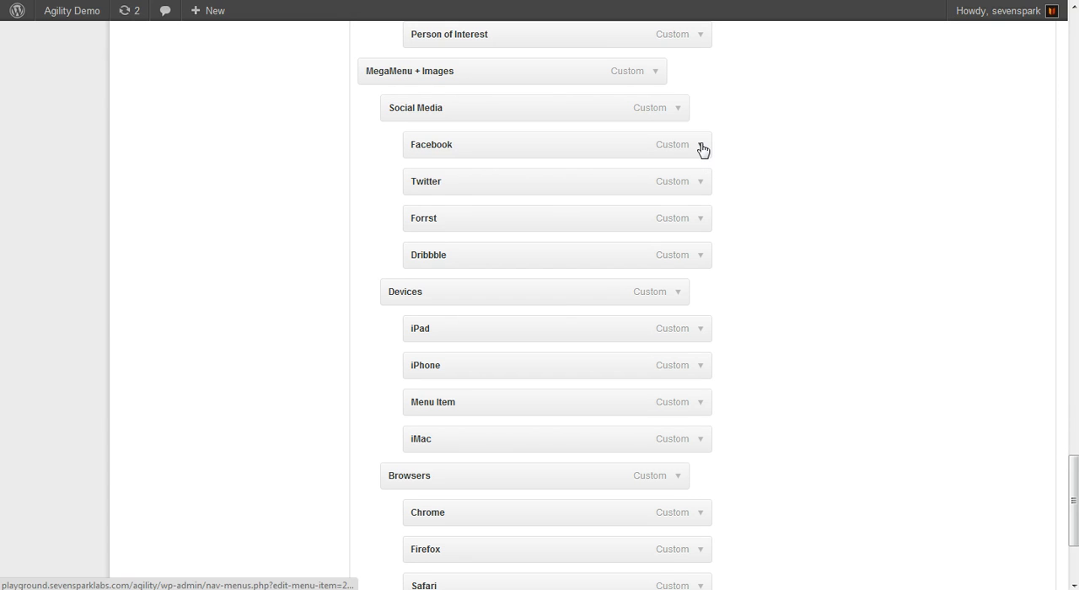
Expand the Facebook item and review its square_facebook 16×16 thumbnail in the picker.
click(702, 145)
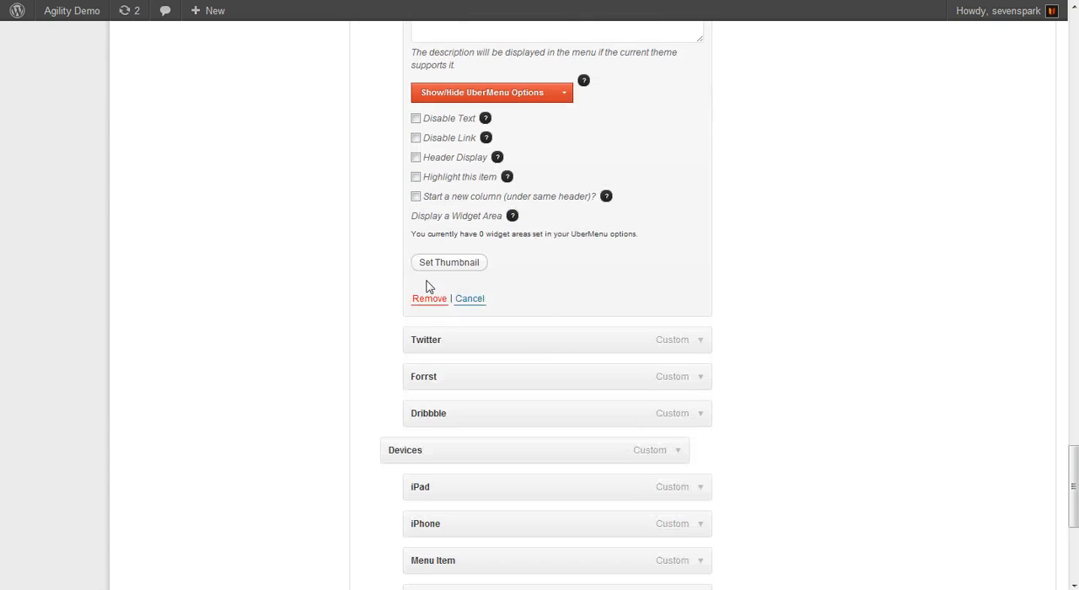
click(448, 263)
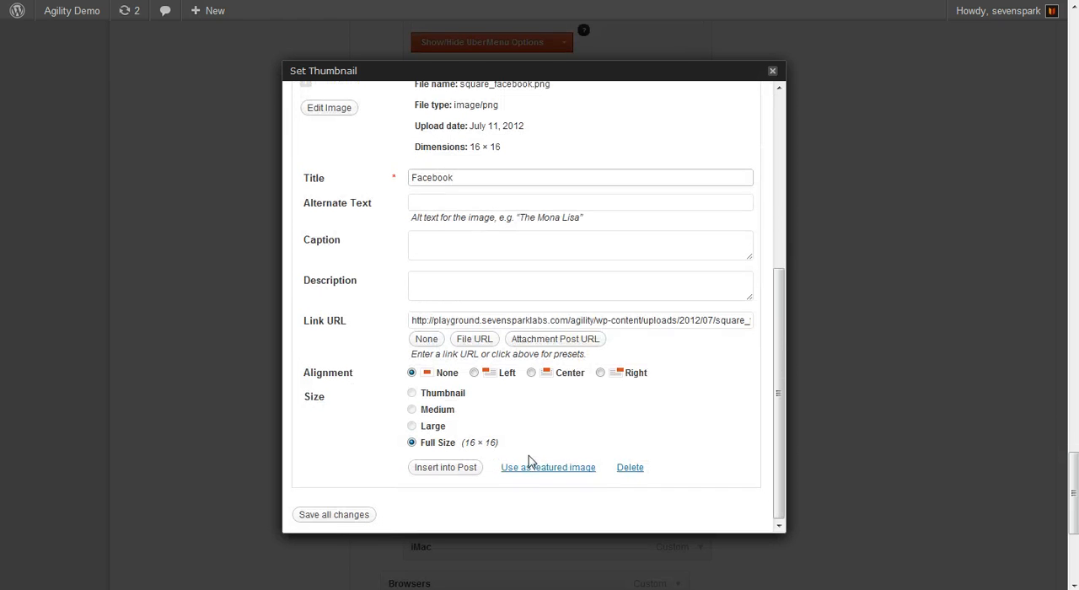
click(546, 467)
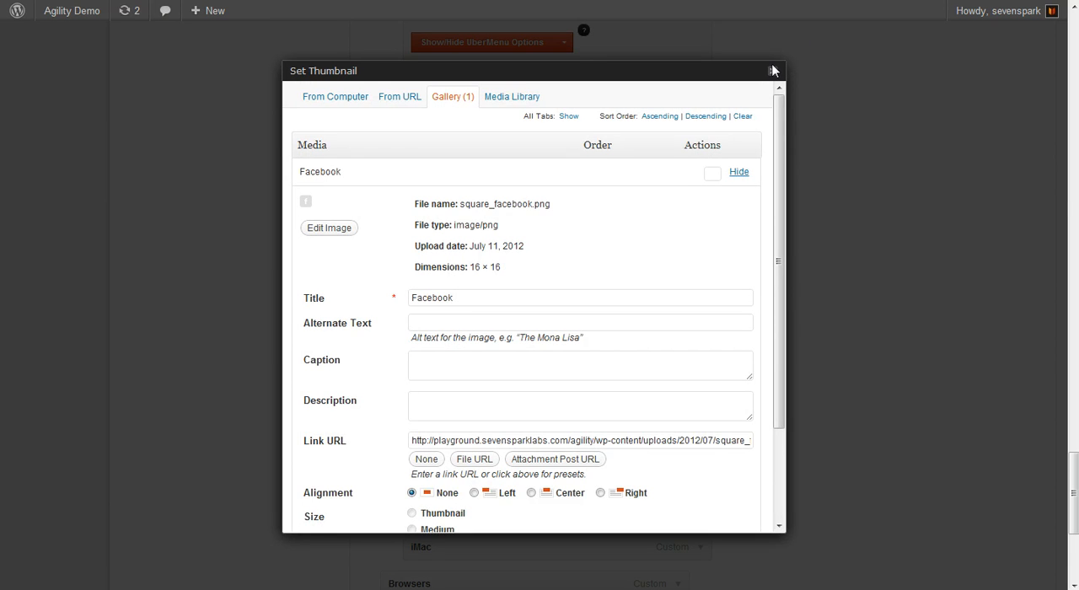
Close the thumbnail picker, leaving the Facebook and Twitter settings expanded.
click(772, 71)
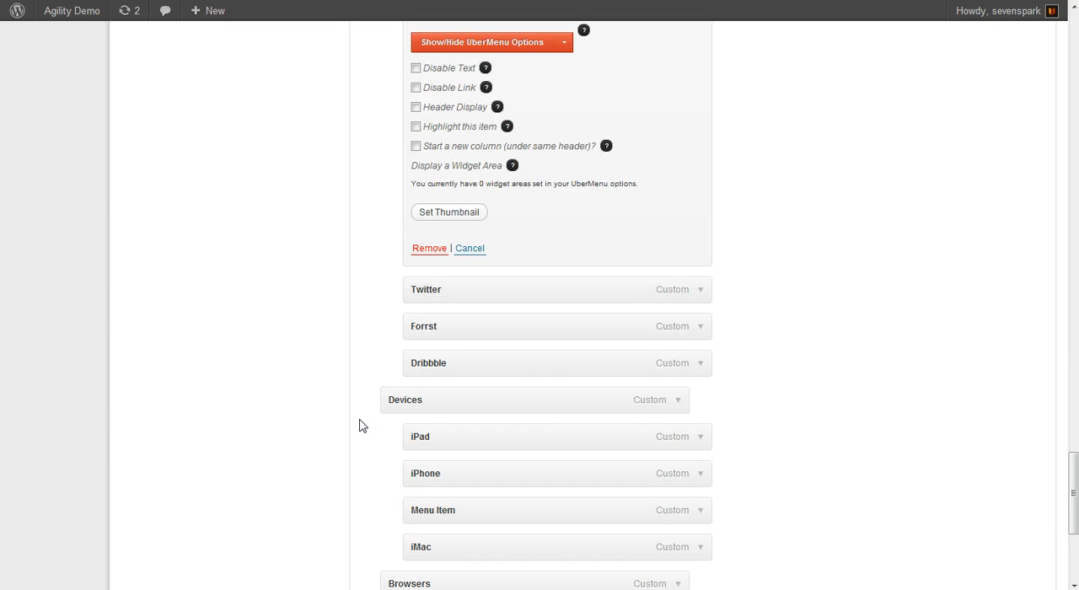
scroll(up, 3)
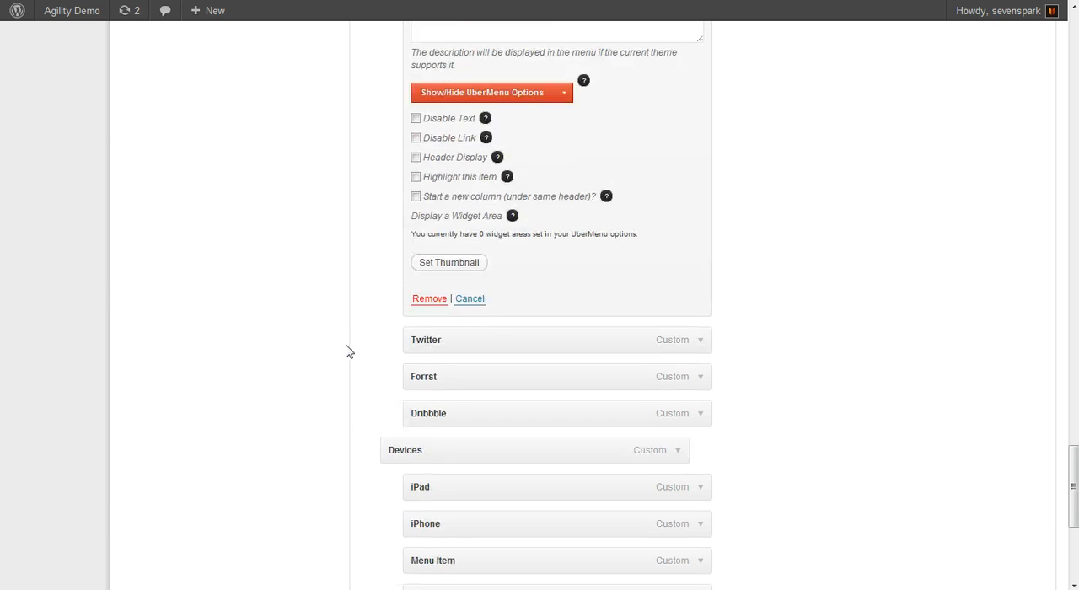
scroll(down, 3)
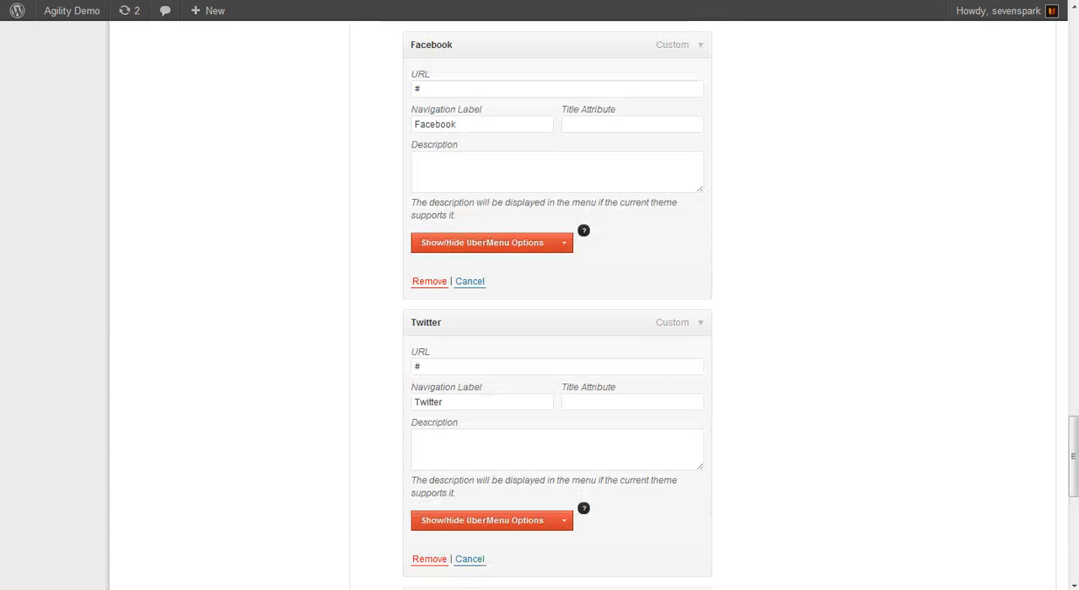
mouse_move(499, 243)
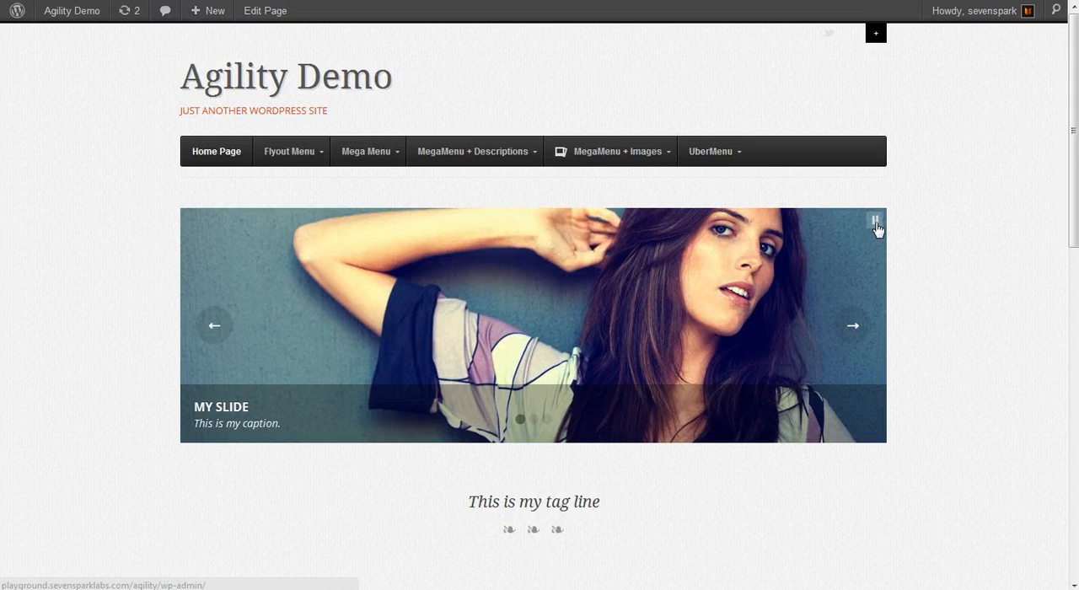
Hover MegaMenu + Images to confirm icons beside every third-level item.
click(612, 152)
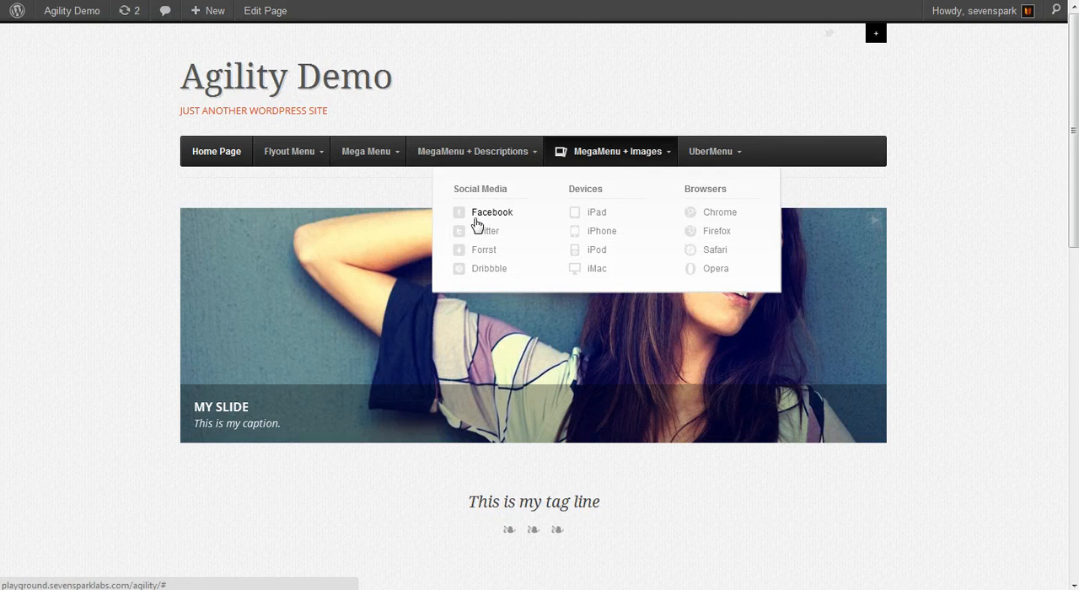
mouse_move(722, 247)
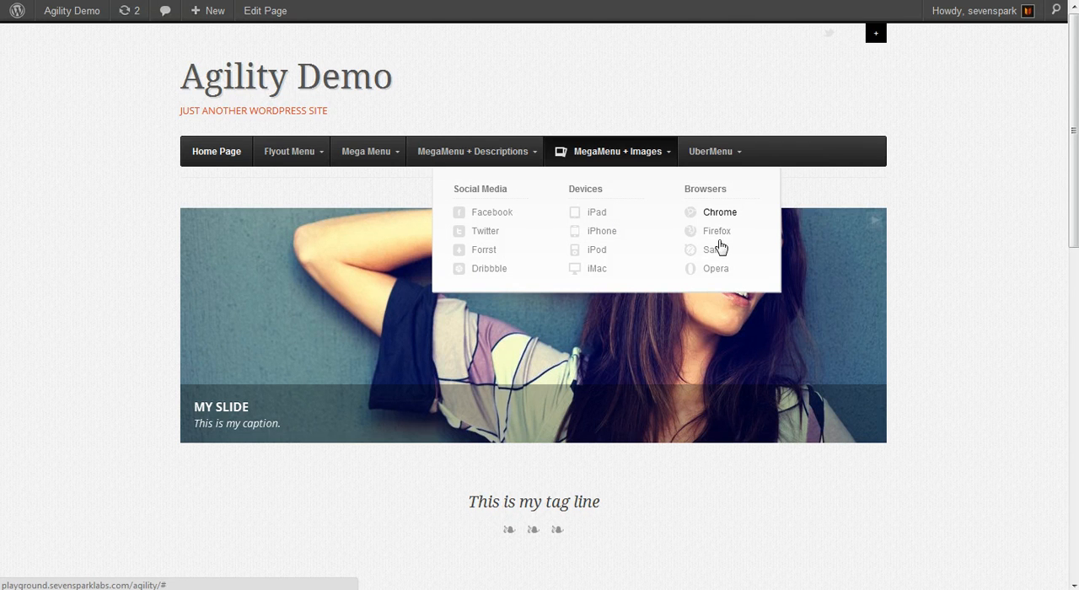
mouse_move(482, 269)
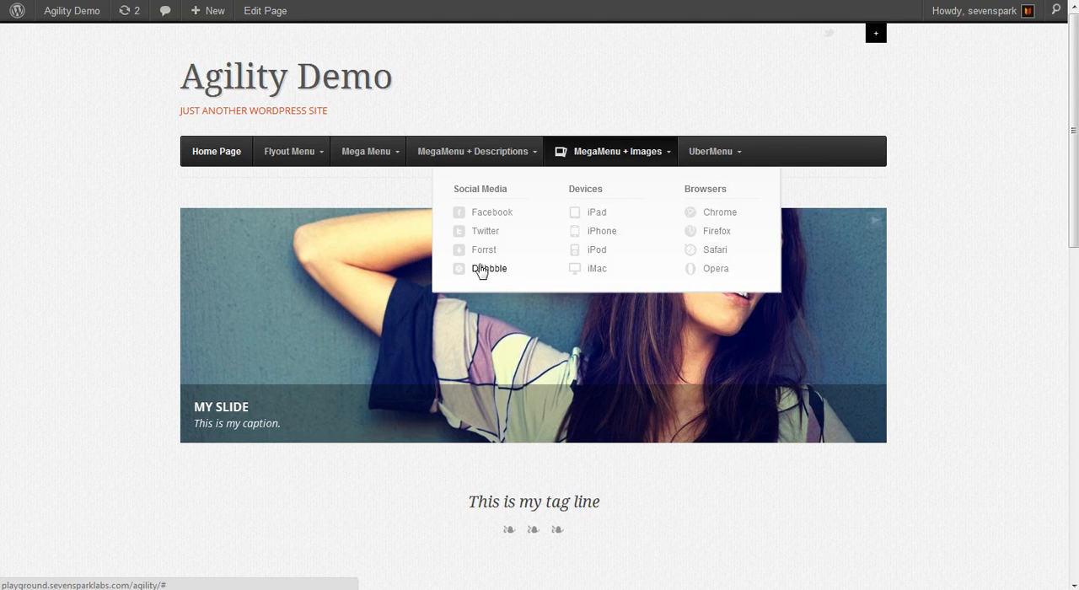
mouse_move(600, 200)
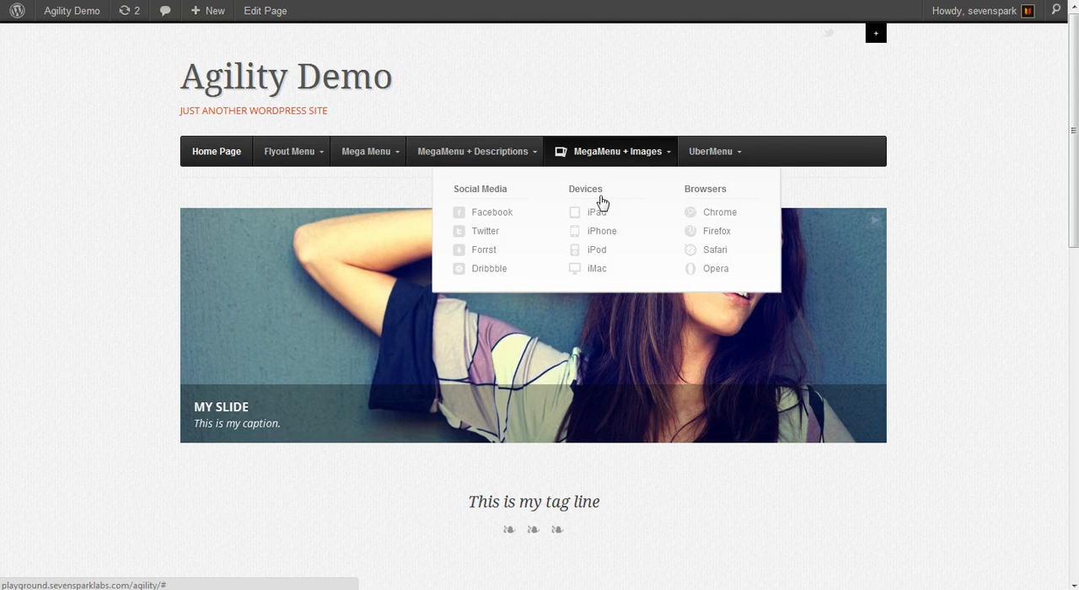
mouse_move(472, 254)
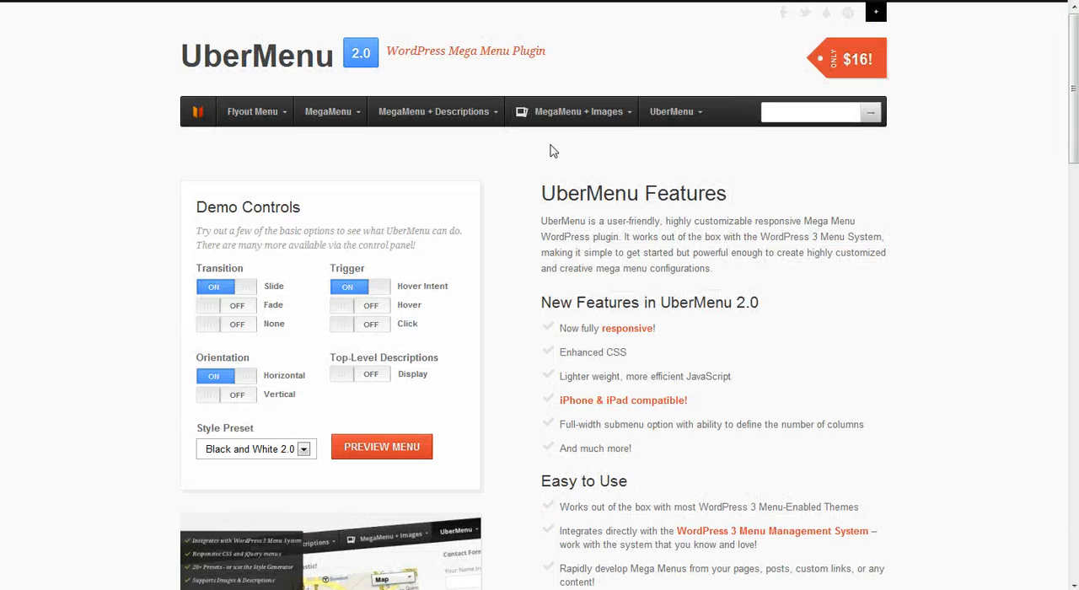
click(573, 111)
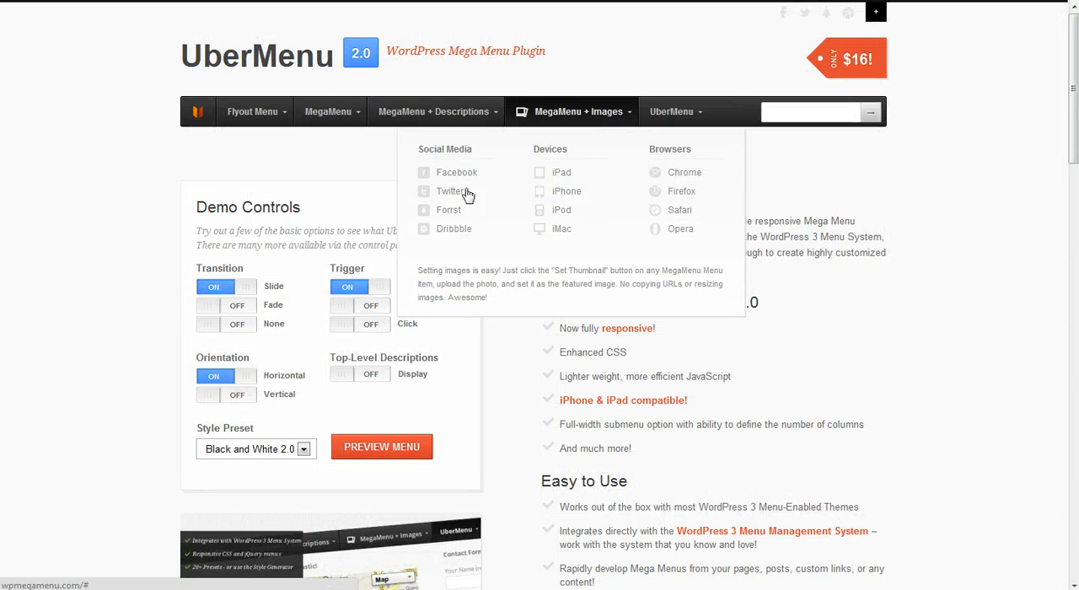
mouse_move(415, 284)
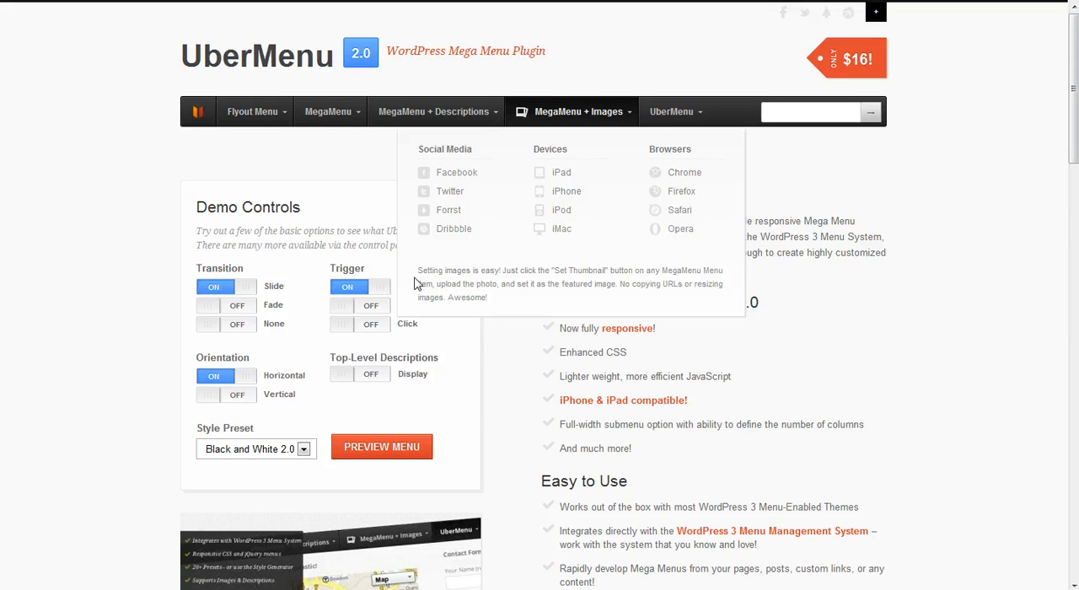
mouse_move(556, 104)
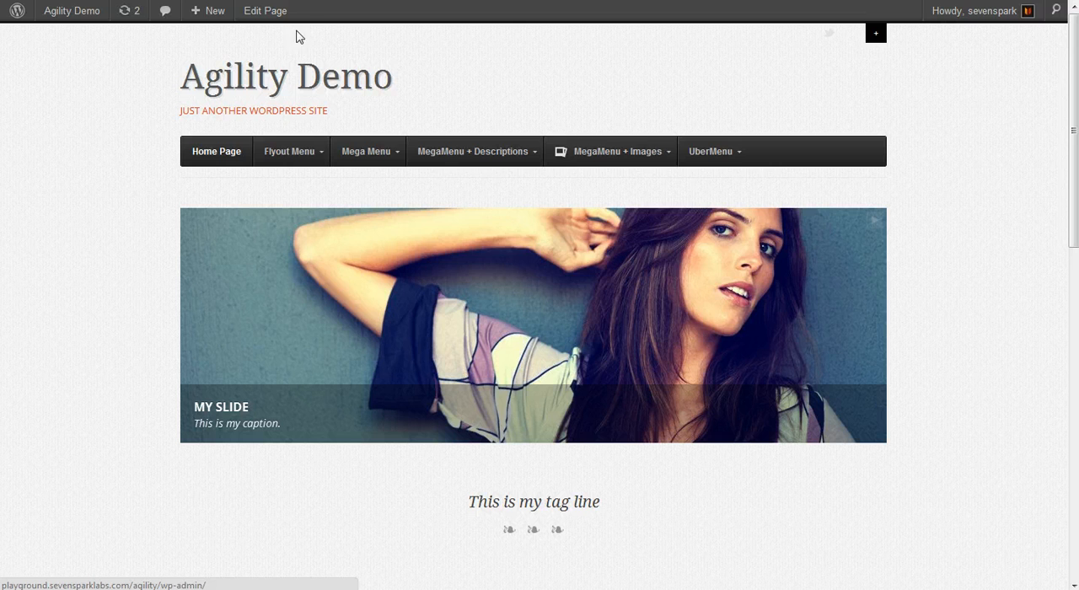
click(610, 152)
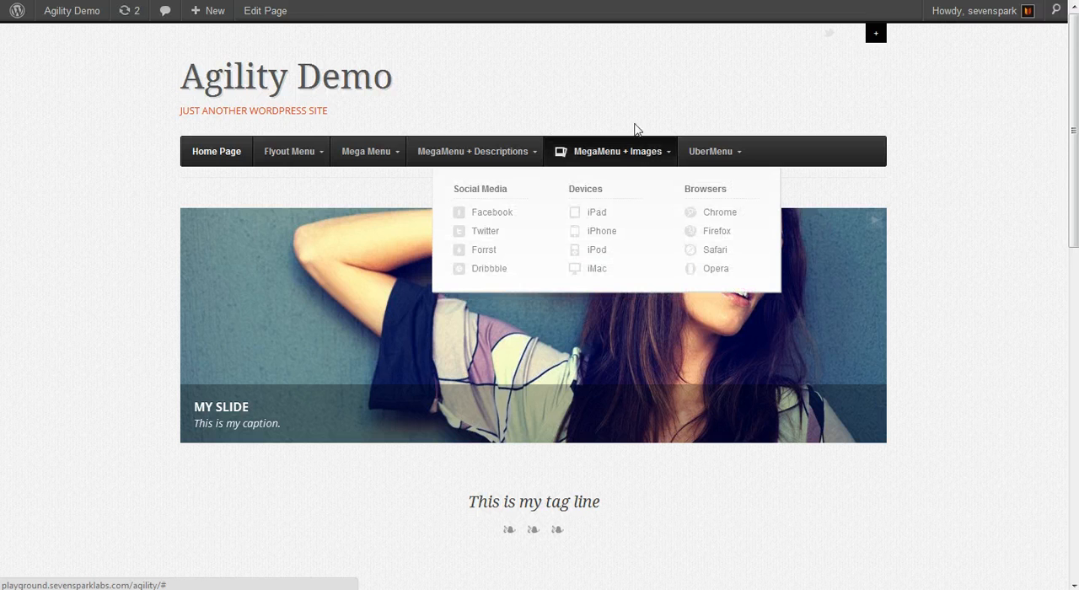
mouse_move(634, 96)
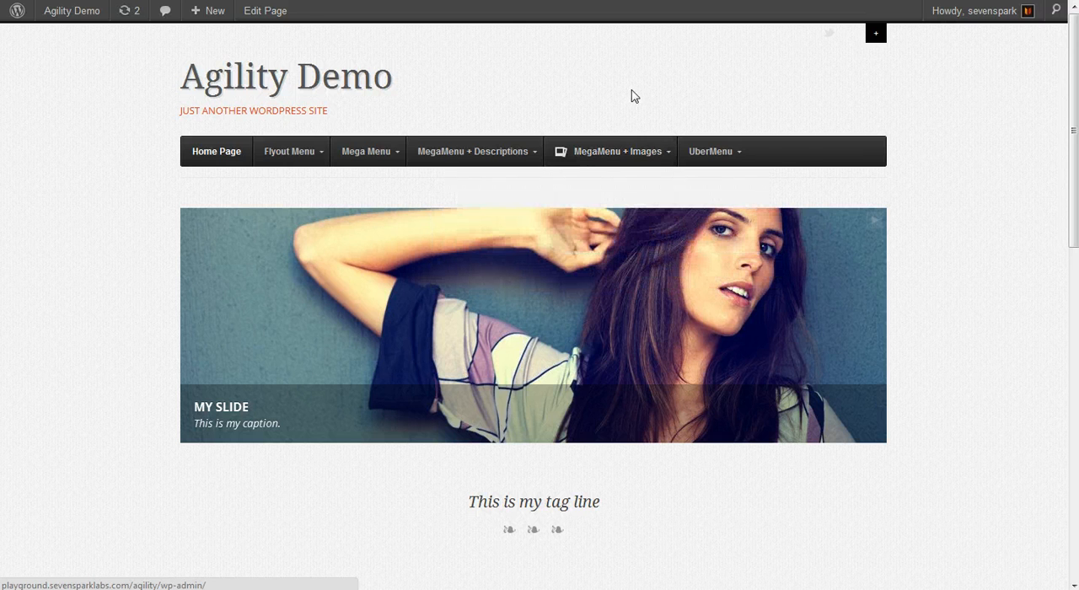
click(708, 152)
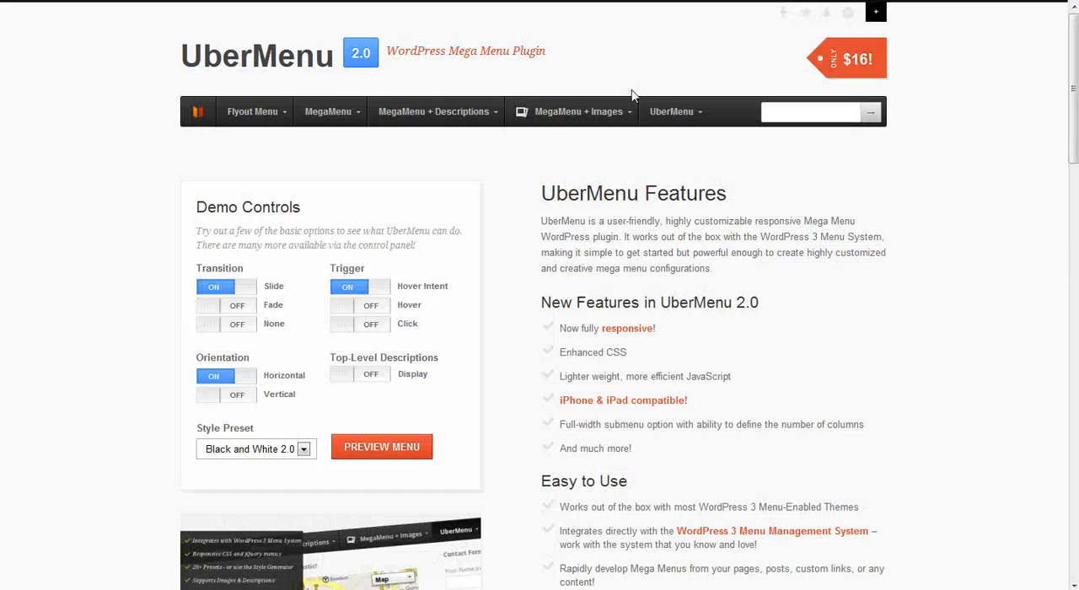
click(381, 446)
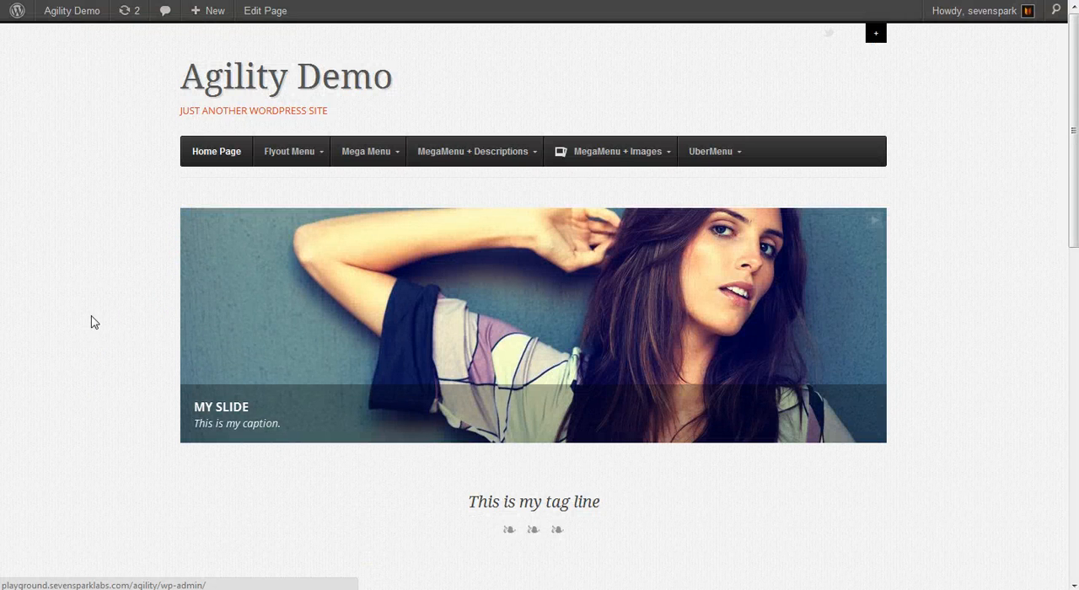
mouse_move(615, 204)
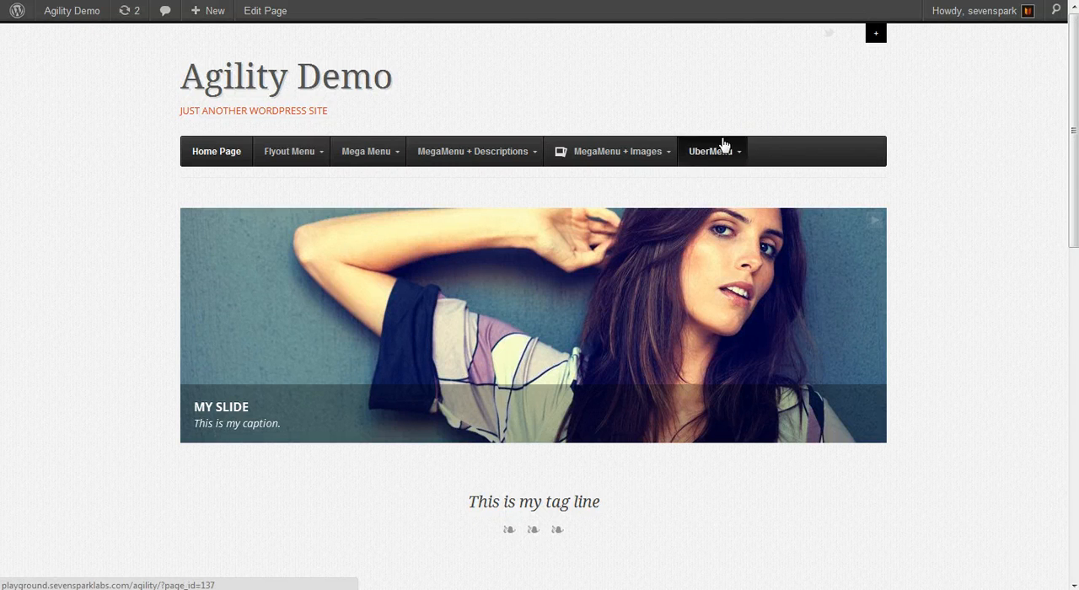
click(708, 151)
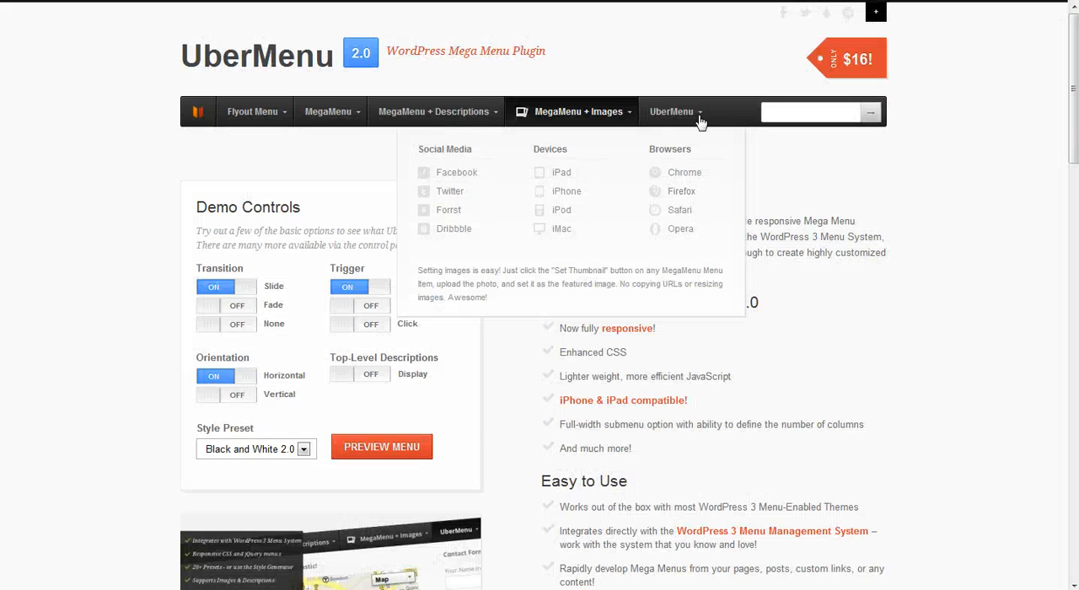